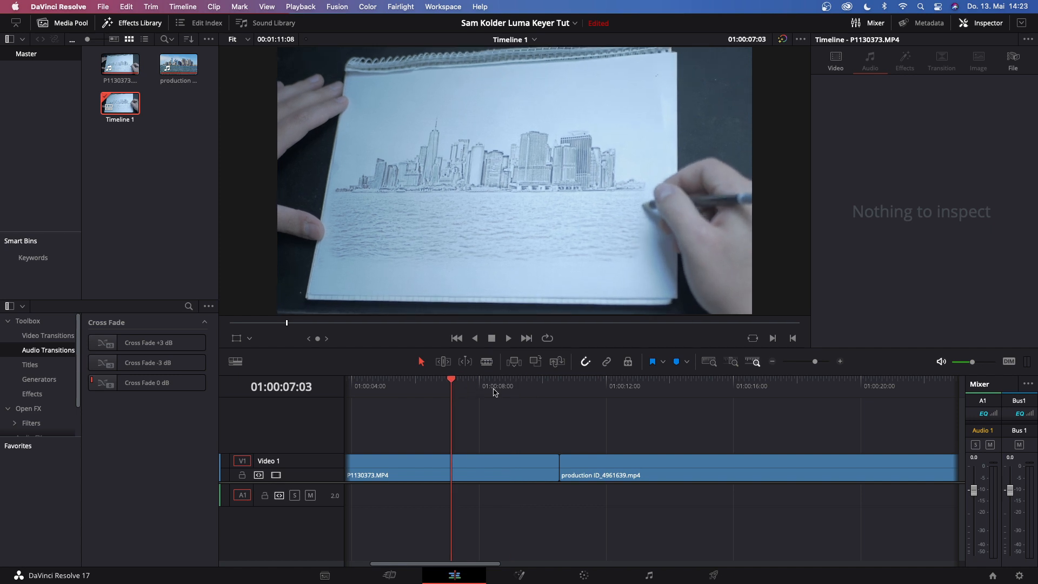
{"action": "mouse_move", "coordinate": [498, 240]}
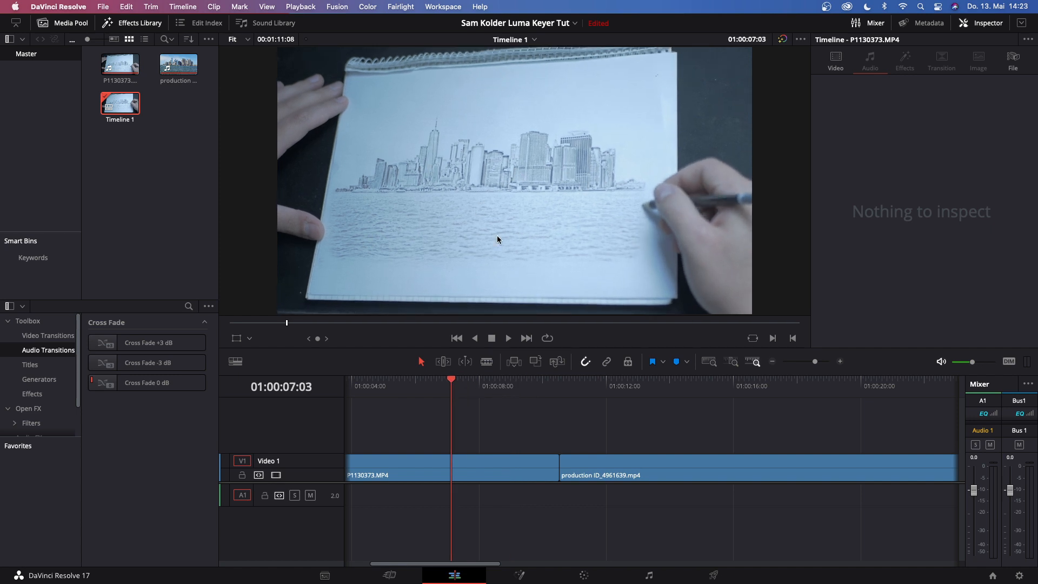
Step: Move the P1130373 sketch clip up to Video 2 so it overlaps the New York footage below
{"action": "left_click", "coordinate": [582, 388]}
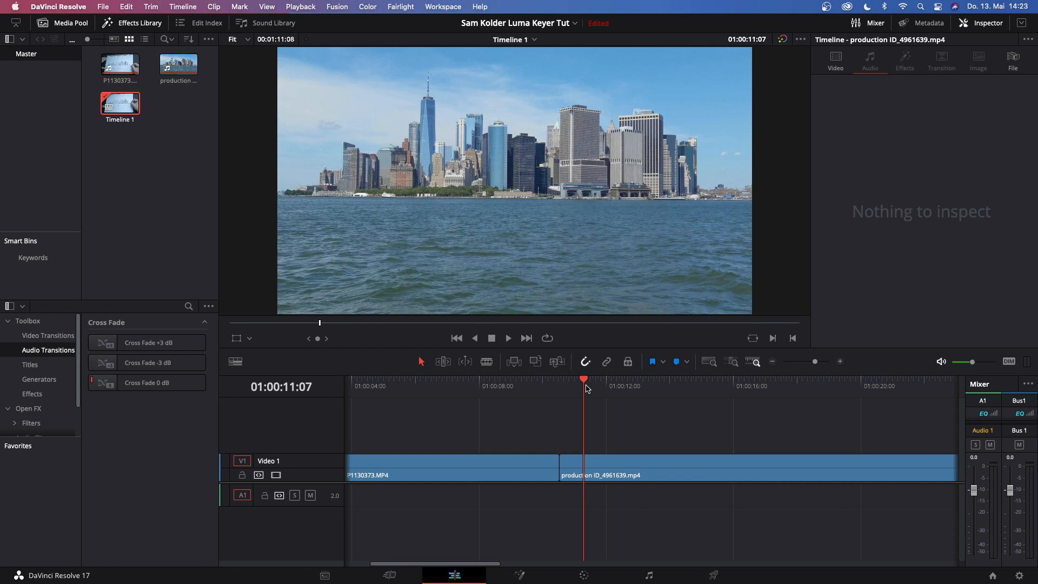
{"action": "mouse_move", "coordinate": [615, 206]}
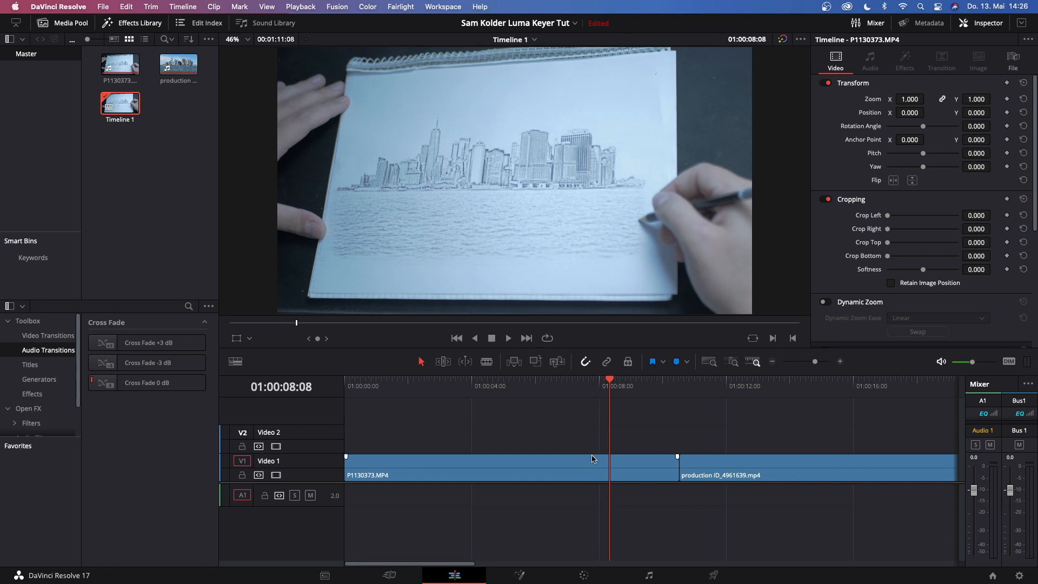
{"action": "mouse_move", "coordinate": [593, 468]}
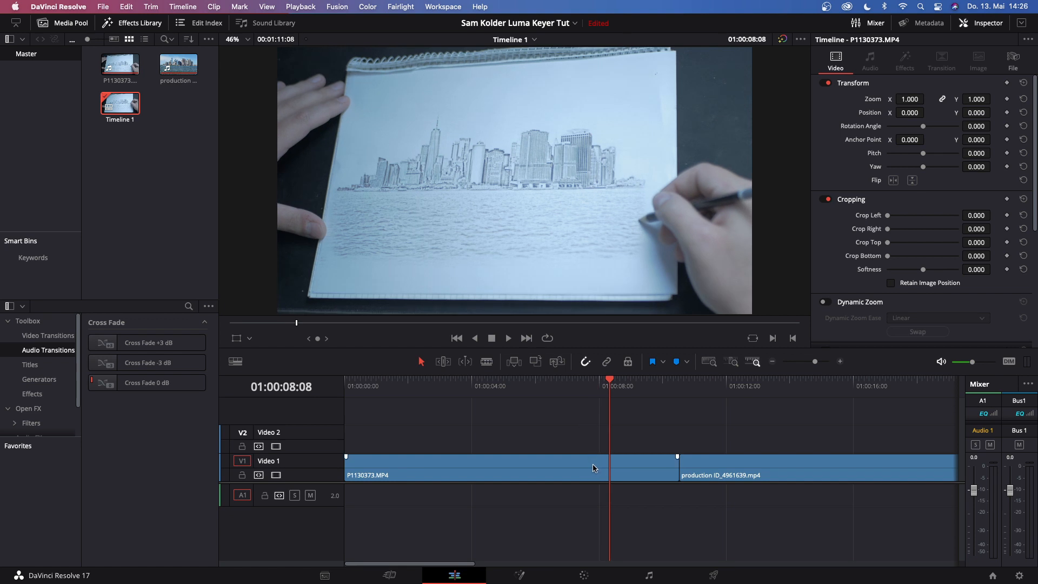
{"action": "left_click_drag", "start_coordinate": [464, 468], "coordinate": [464, 438]}
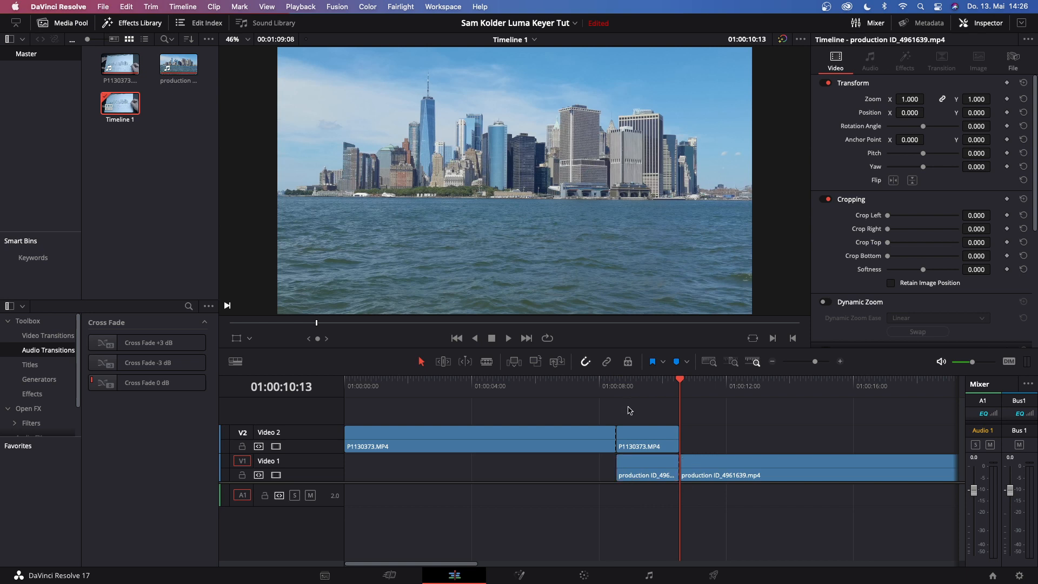
Step: Turn the overlapping sketch and city portions into a New Fusion Clip and select it
{"action": "right_click", "coordinate": [646, 440]}
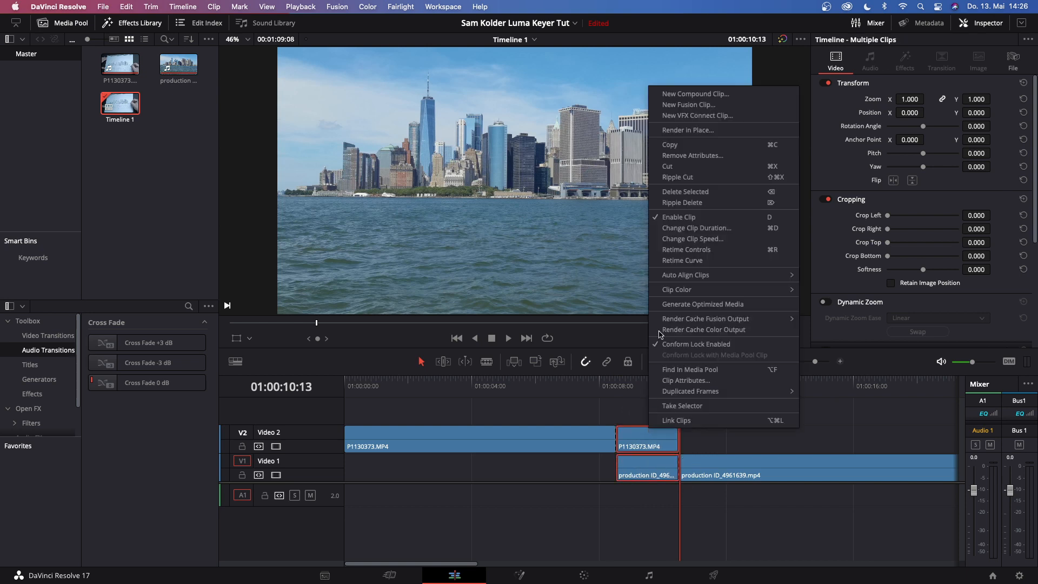
{"action": "left_click", "coordinate": [689, 105]}
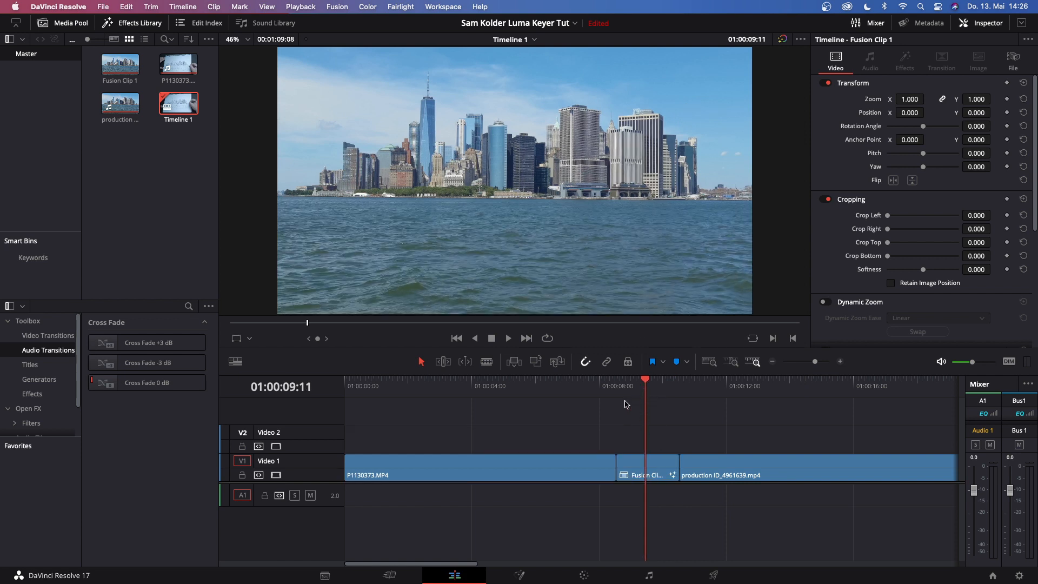
{"action": "left_click", "coordinate": [646, 474]}
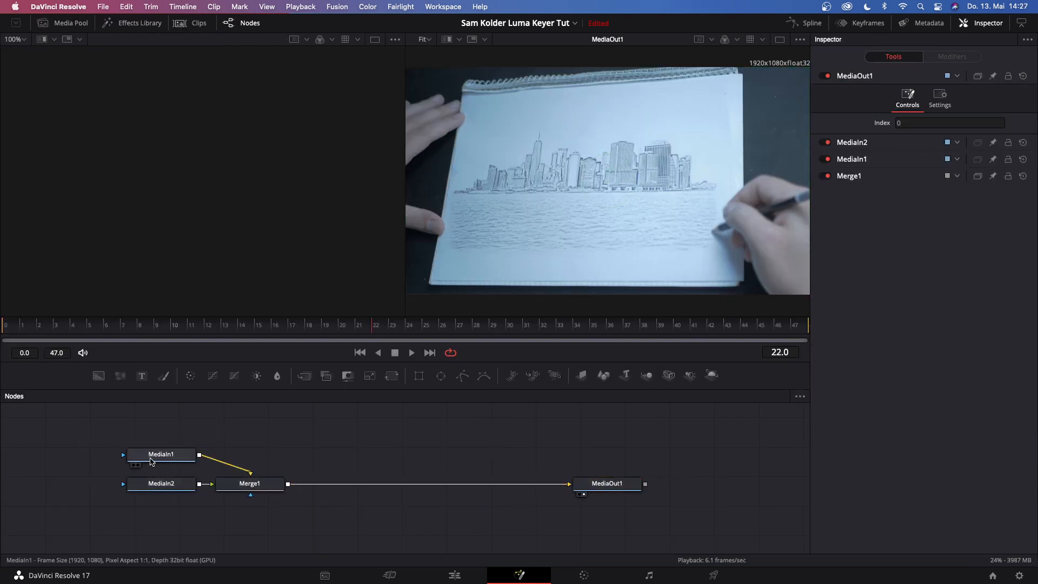
Step: Show MediaIn1 and MediaIn2 in the viewers and inspect their input settings
{"action": "left_click", "coordinate": [162, 454]}
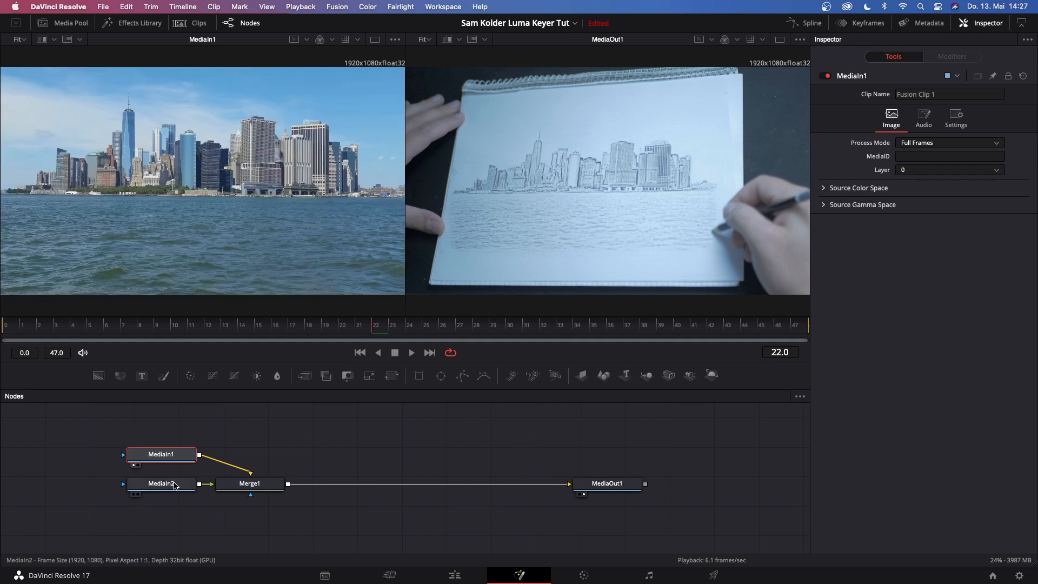
{"action": "left_click", "coordinate": [160, 483]}
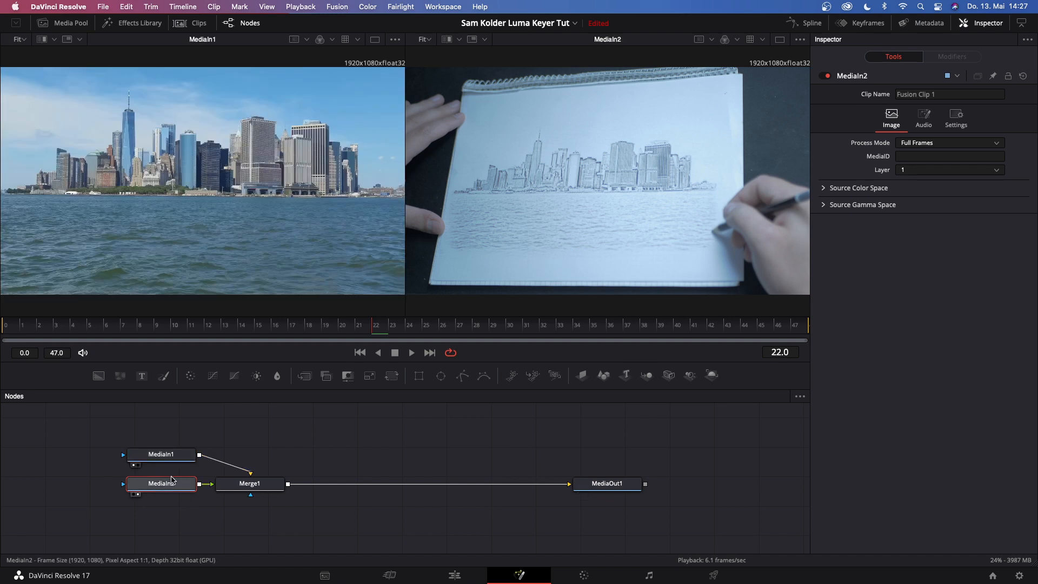
{"action": "left_click", "coordinate": [160, 455]}
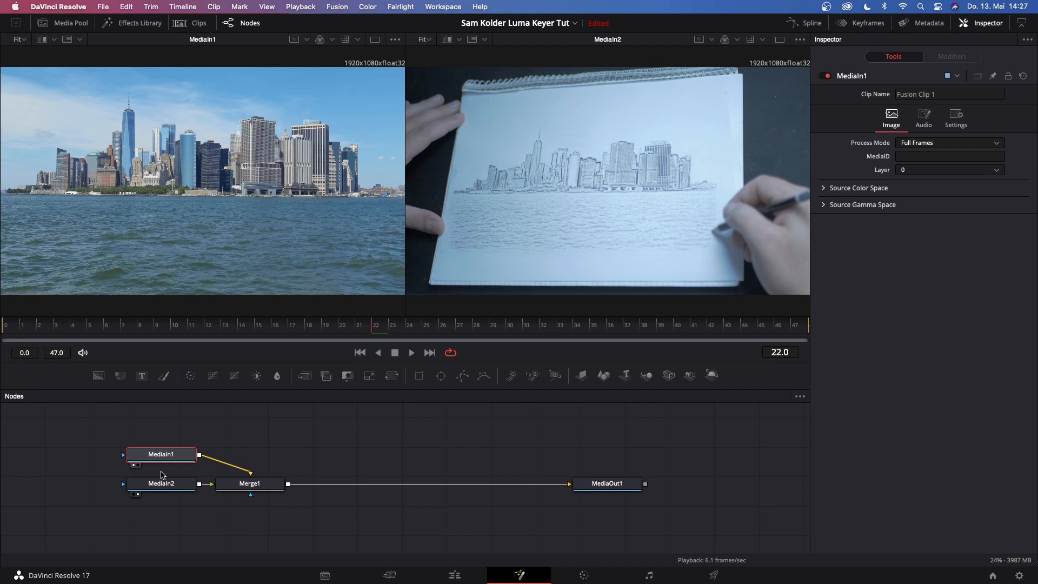
{"action": "left_click", "coordinate": [161, 484]}
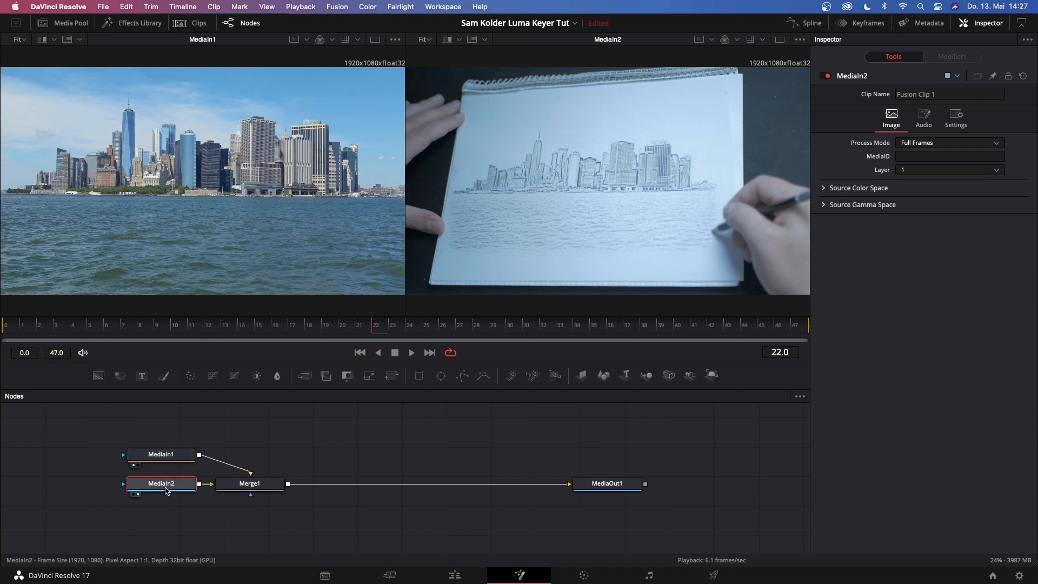
Step: Rename the inputs City and draw and reposition City above Merge1 in the node graph
{"action": "left_click", "coordinate": [161, 454]}
{"action": "type", "text": "City"}
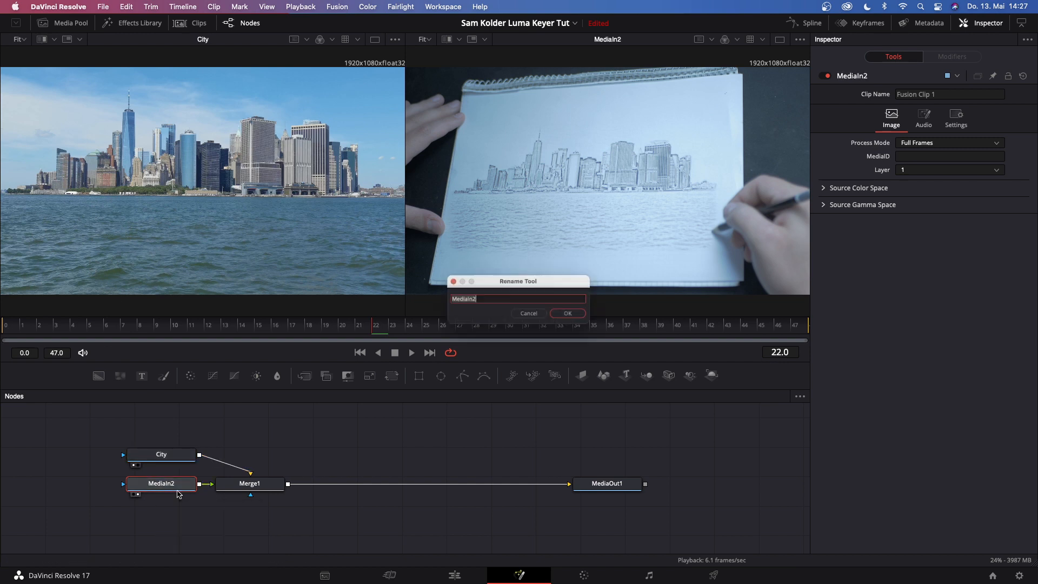
{"action": "left_click", "coordinate": [565, 313]}
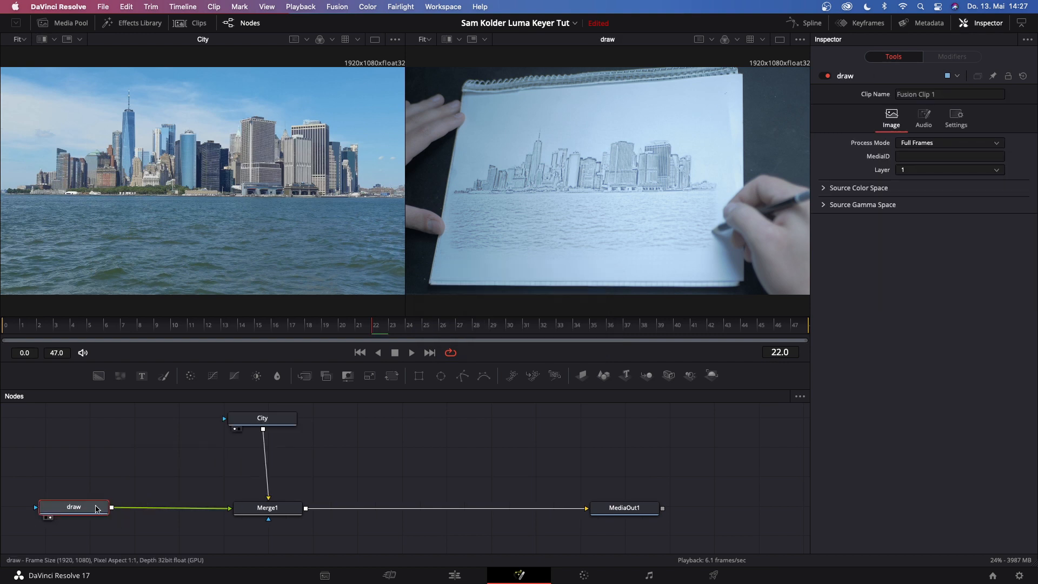
{"action": "left_click", "coordinate": [267, 508]}
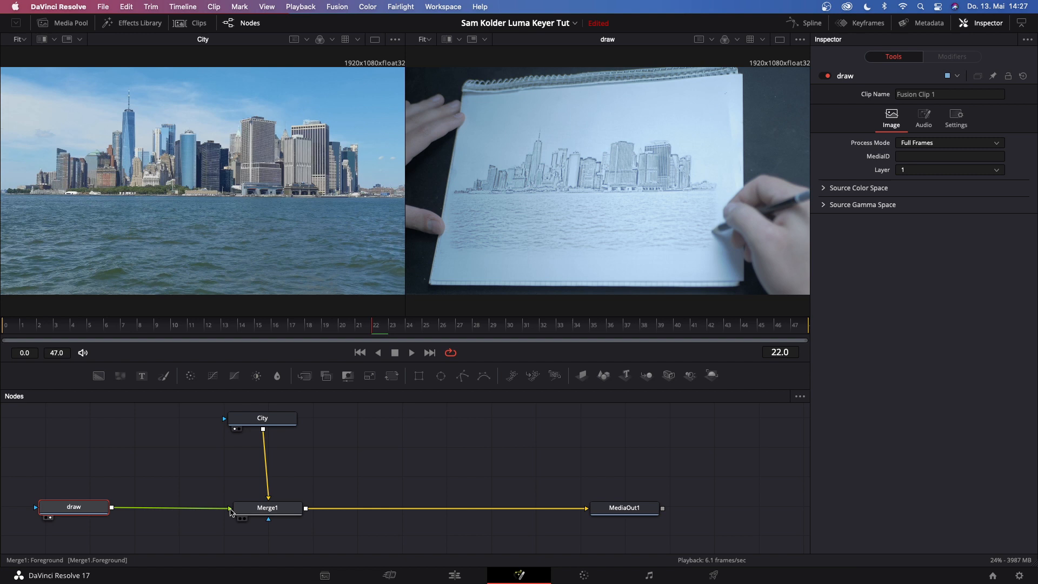
{"action": "left_click", "coordinate": [262, 417]}
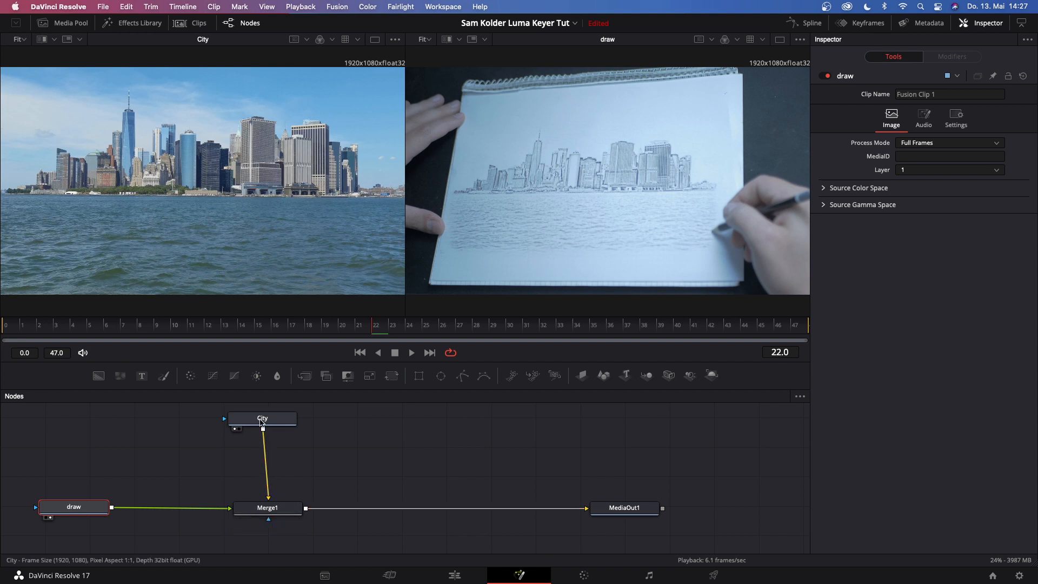
{"action": "left_click", "coordinate": [268, 509]}
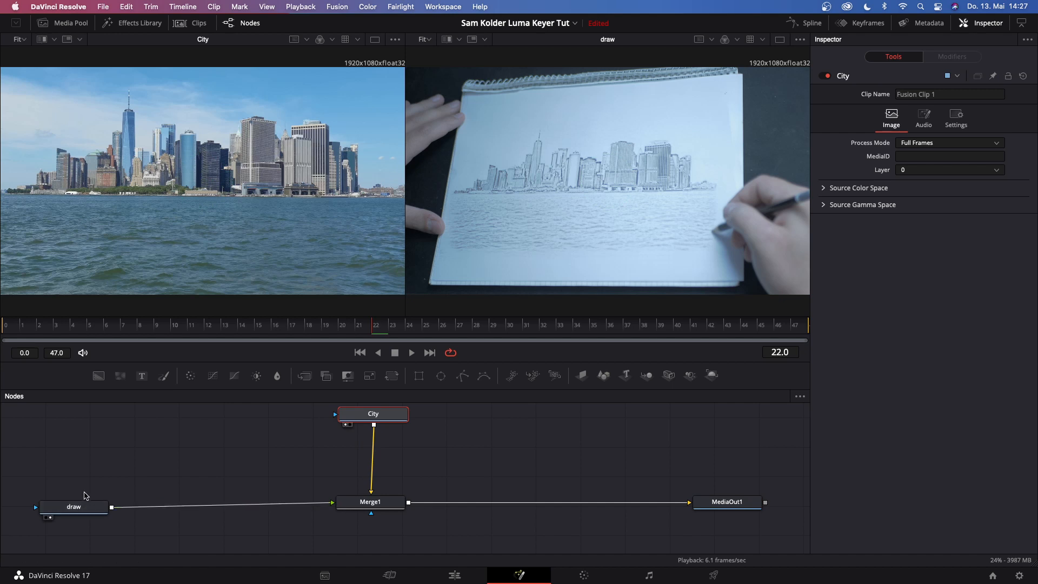
Step: Add a Luma Keyer after the draw node and a Transform after City
{"action": "left_click", "coordinate": [72, 506]}
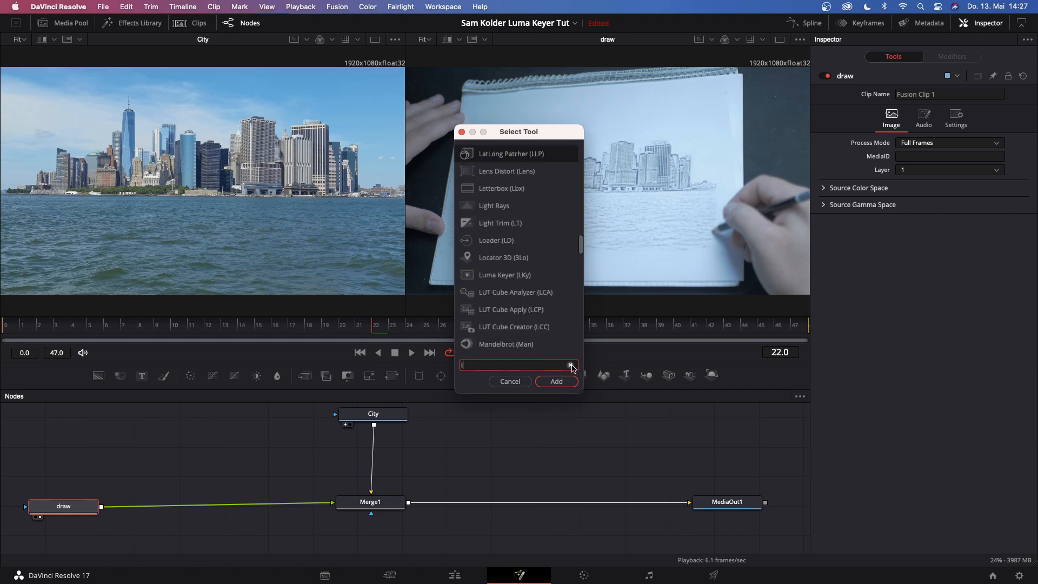
{"action": "type", "text": "Luma Keyer"}
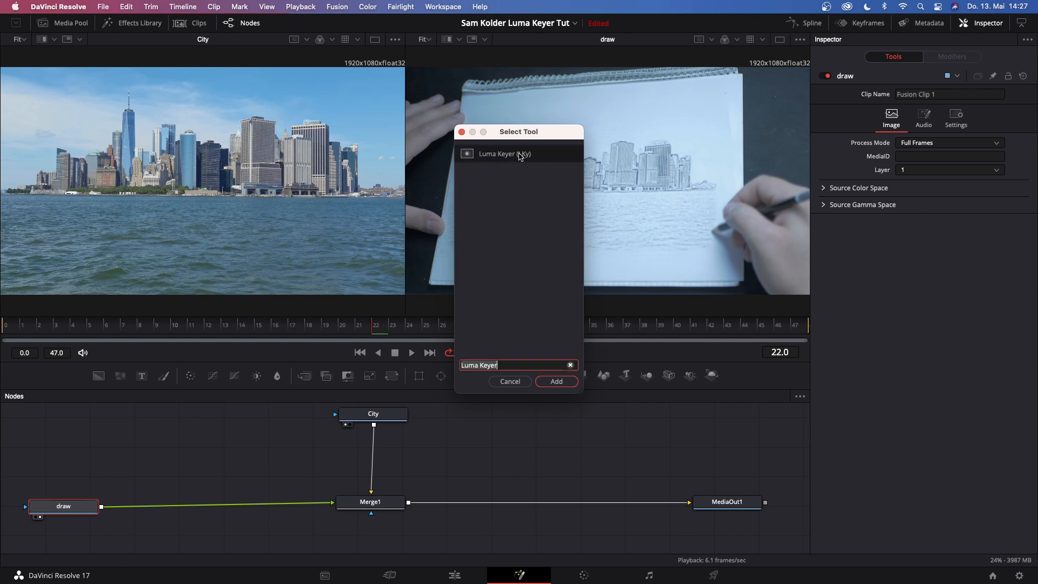
{"action": "left_click", "coordinate": [556, 381]}
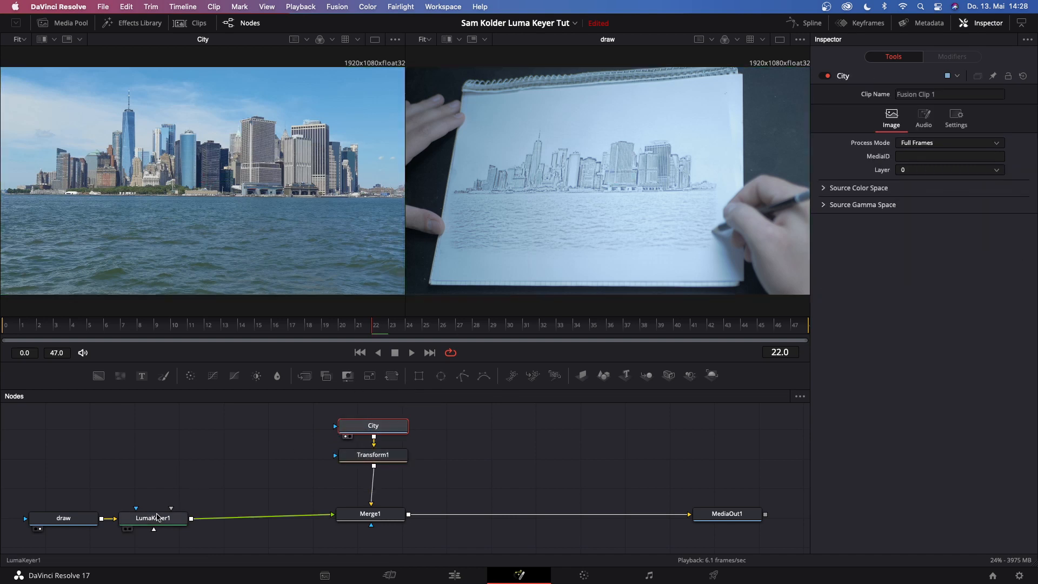
{"action": "left_click", "coordinate": [153, 518]}
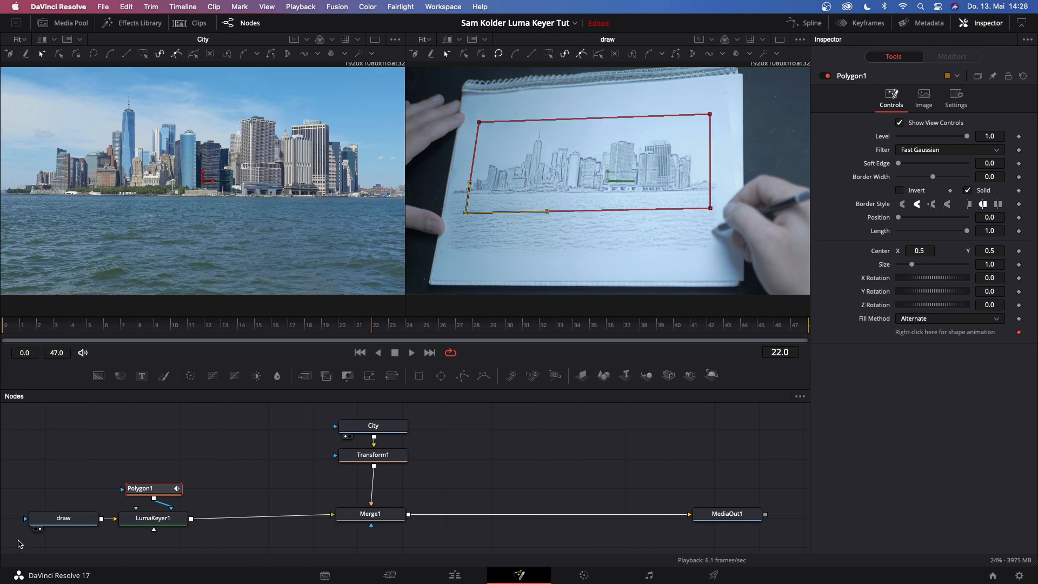
Step: Attach a Polygon mask around the skyline to LumaKeyer1 and view MediaOut1
{"action": "left_click", "coordinate": [153, 518]}
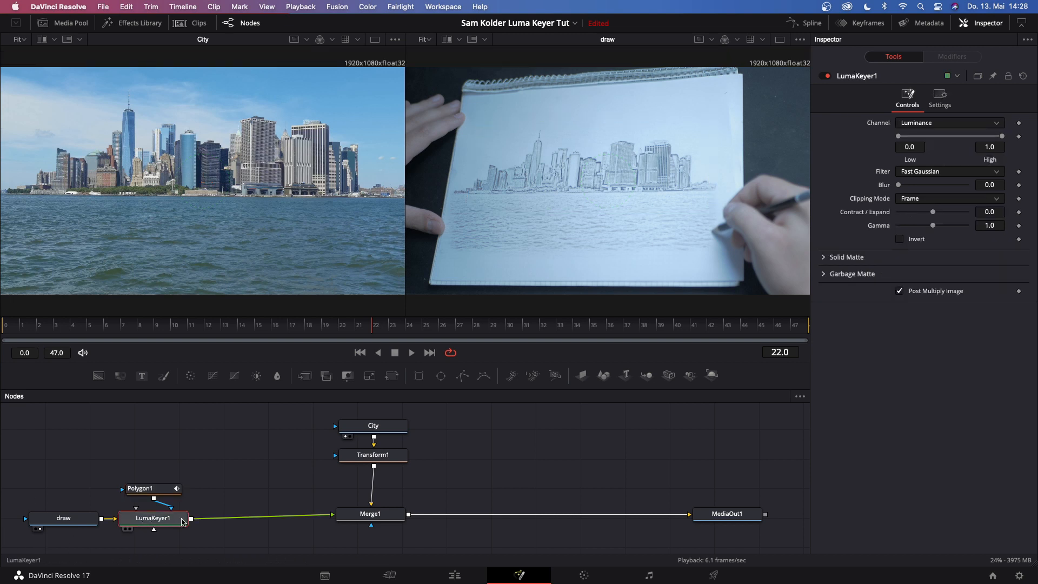
{"action": "left_click", "coordinate": [899, 239]}
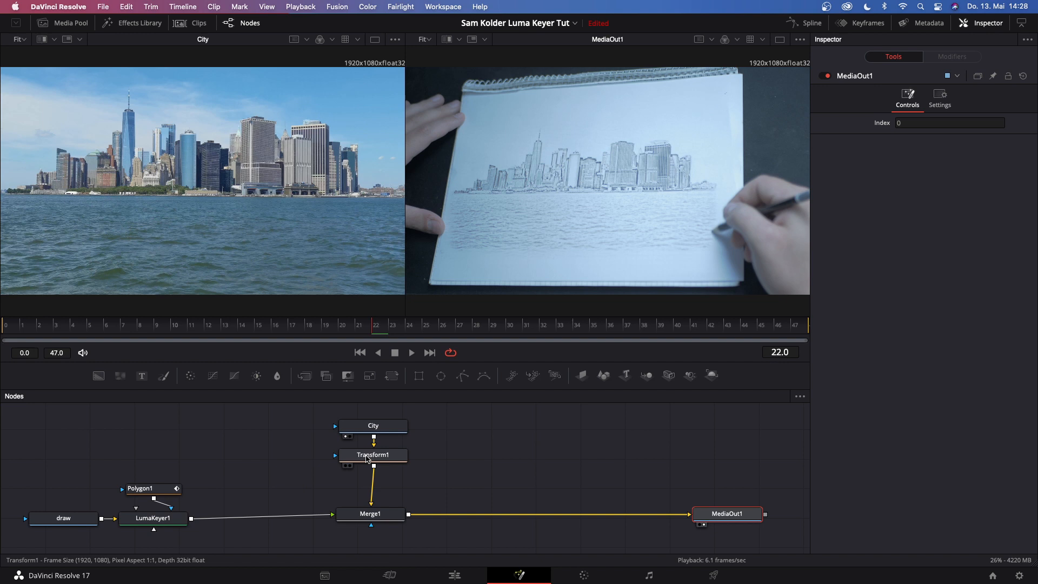
Step: Raise LumaKeyer1 Low to 0.444 and invert the key so the city shows through the lines
{"action": "left_click", "coordinate": [373, 455]}
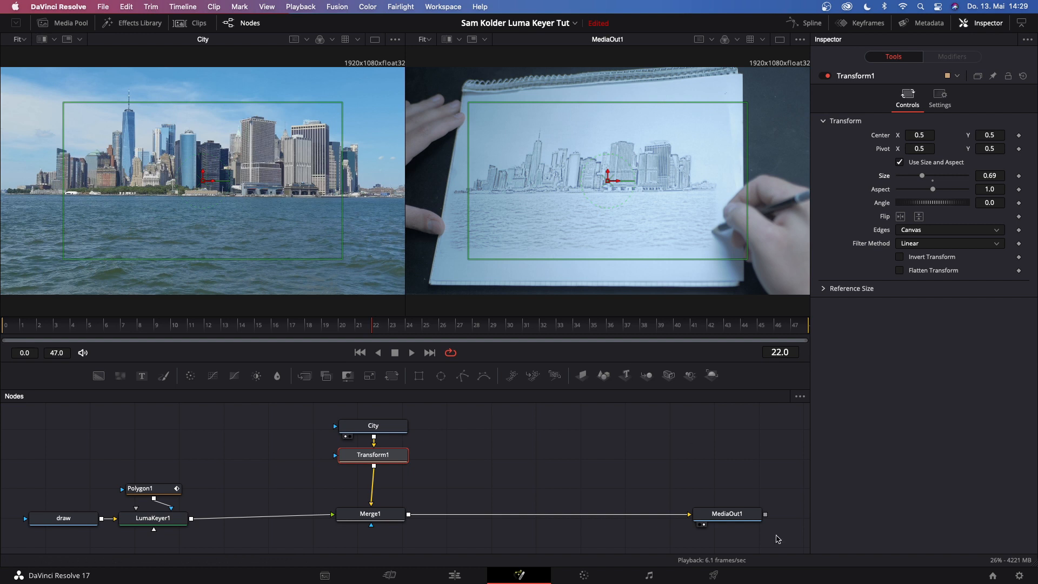
{"action": "left_click", "coordinate": [153, 518]}
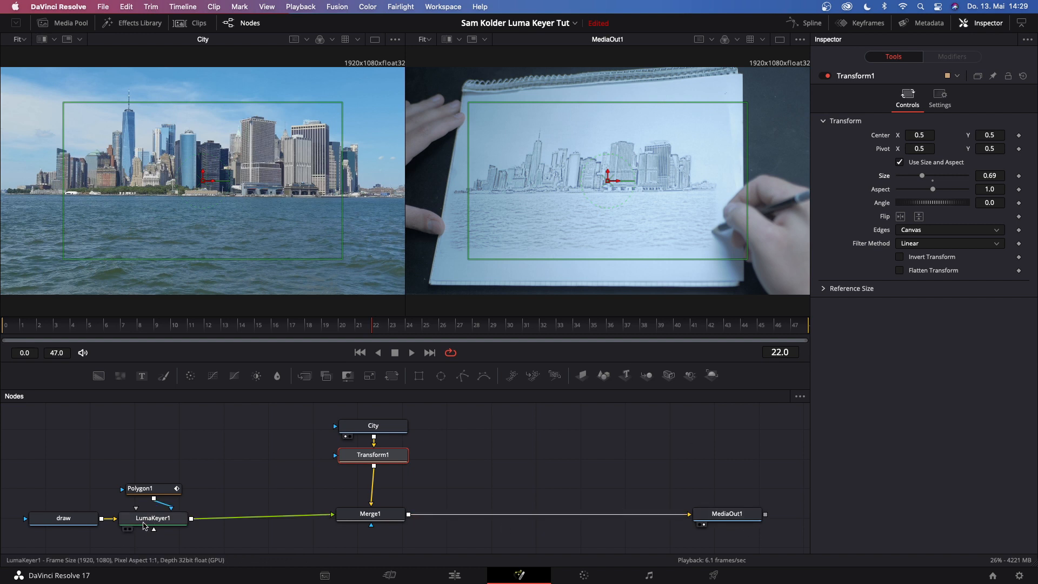
{"action": "left_click", "coordinate": [153, 518]}
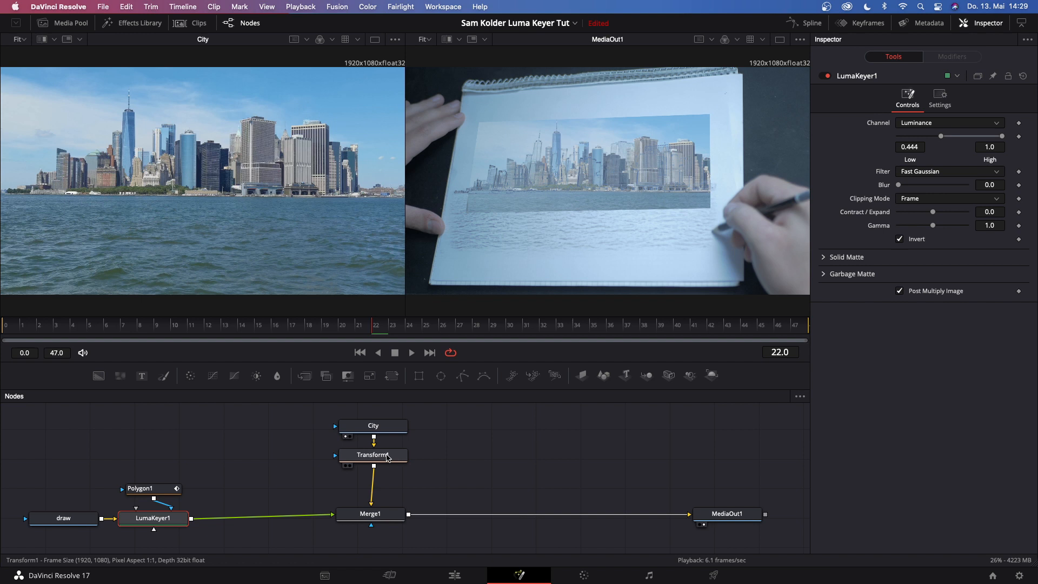
Step: Shrink the city footage in Transform1 to about 0.63 and recenter it on the sketch
{"action": "left_click", "coordinate": [373, 455]}
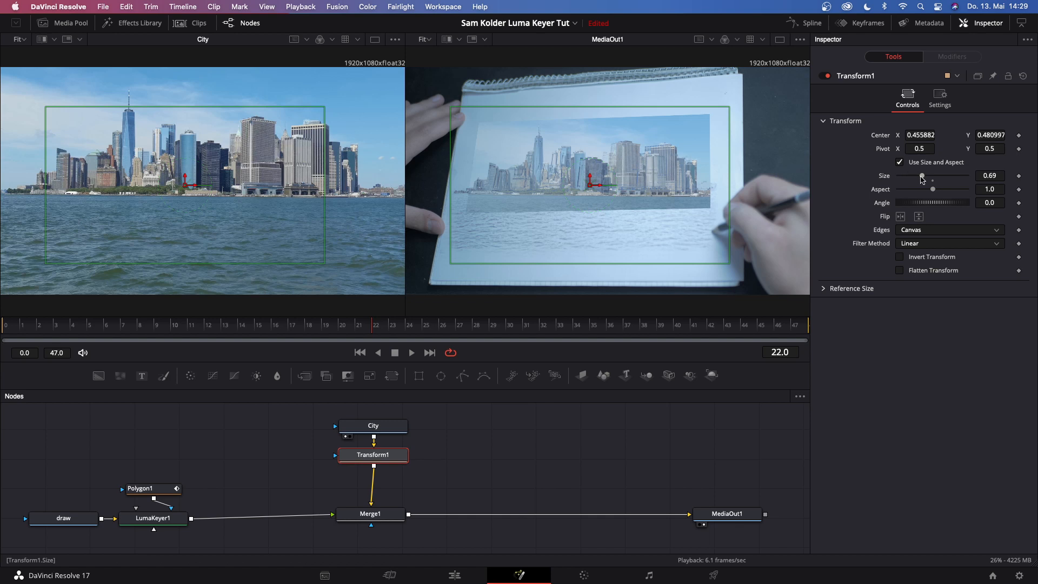
{"action": "left_click_drag", "start_coordinate": [934, 181], "coordinate": [919, 181]}
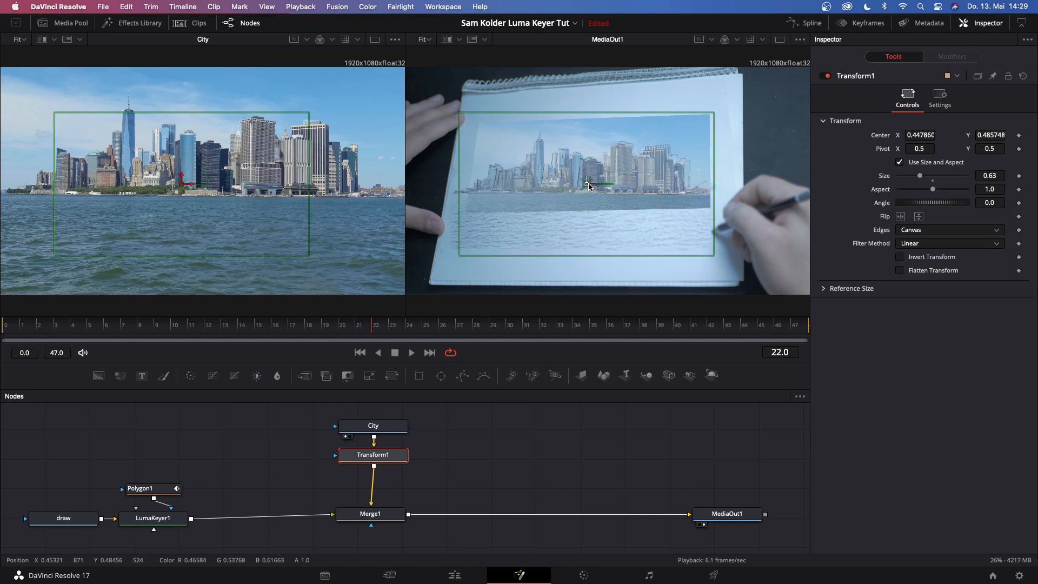
{"action": "left_click", "coordinate": [152, 489]}
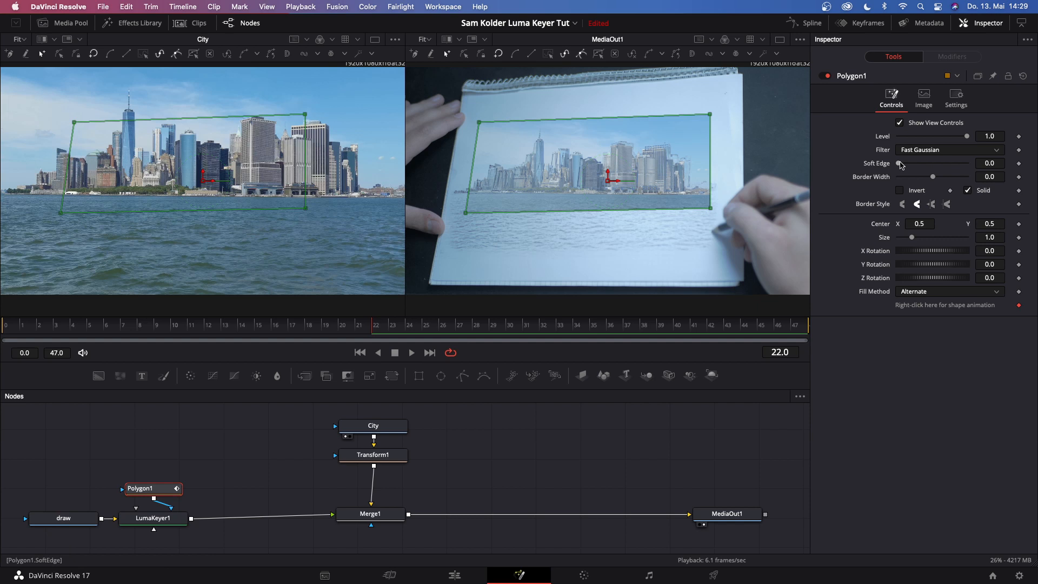
Step: Soften Polygon1's edge and set its Border Width to -0.05 for a tighter reveal
{"action": "left_click_drag", "start_coordinate": [901, 163], "coordinate": [910, 163]}
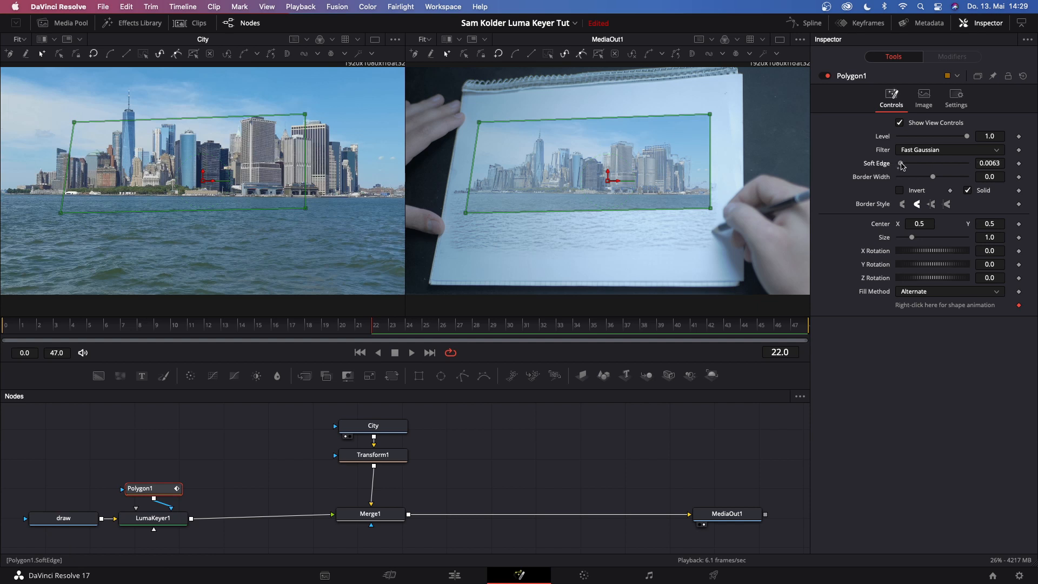
{"action": "left_click_drag", "start_coordinate": [901, 163], "coordinate": [911, 163]}
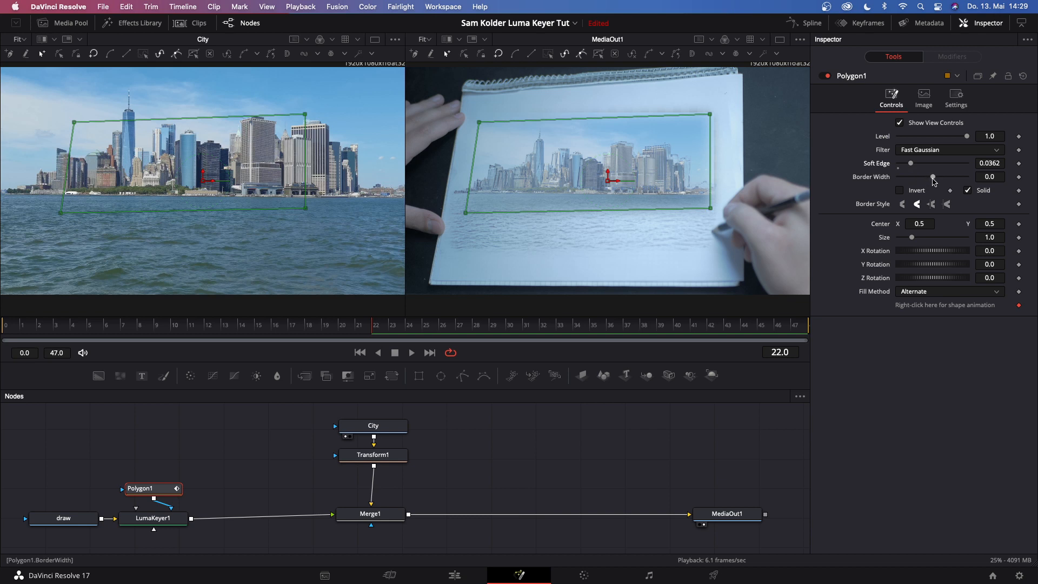
{"action": "left_click_drag", "start_coordinate": [933, 181], "coordinate": [923, 181]}
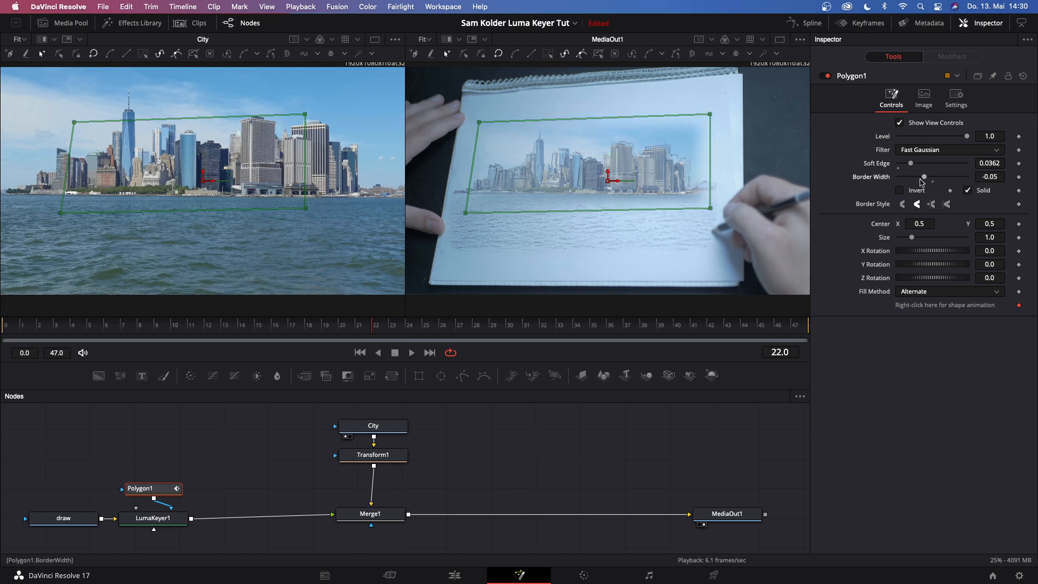
{"action": "mouse_move", "coordinate": [111, 303]}
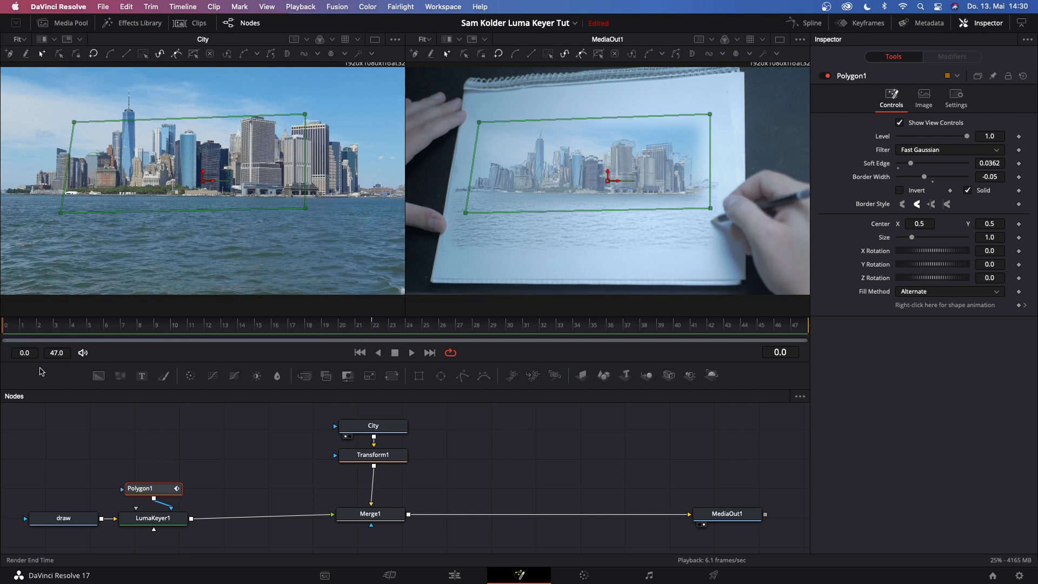
Step: Keyframe LumaKeyer1 Low at 1.0 so only the sketch shows, then preview playback
{"action": "left_click", "coordinate": [152, 518]}
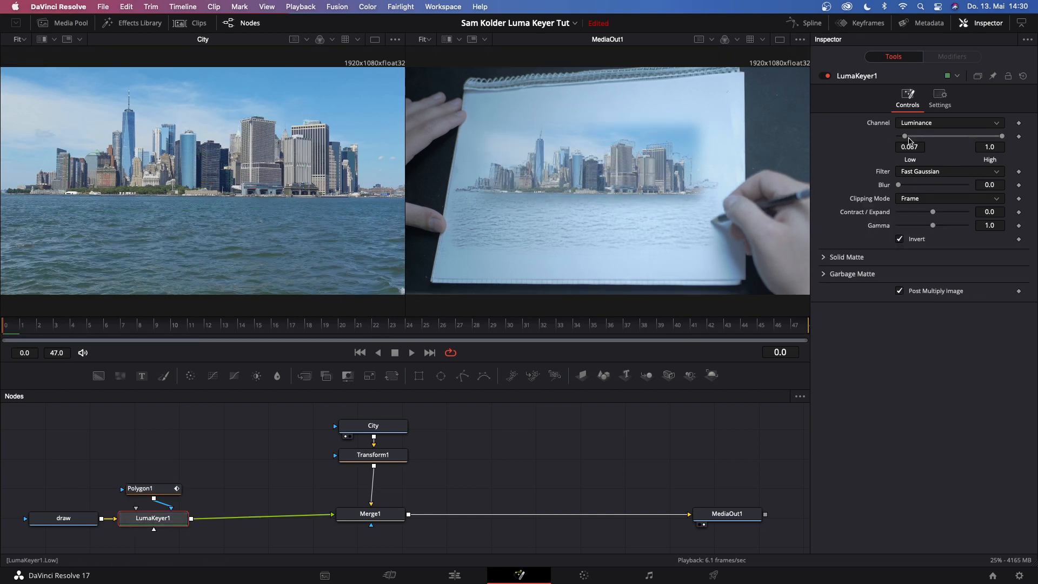
{"action": "left_click_drag", "start_coordinate": [907, 136], "coordinate": [1002, 136]}
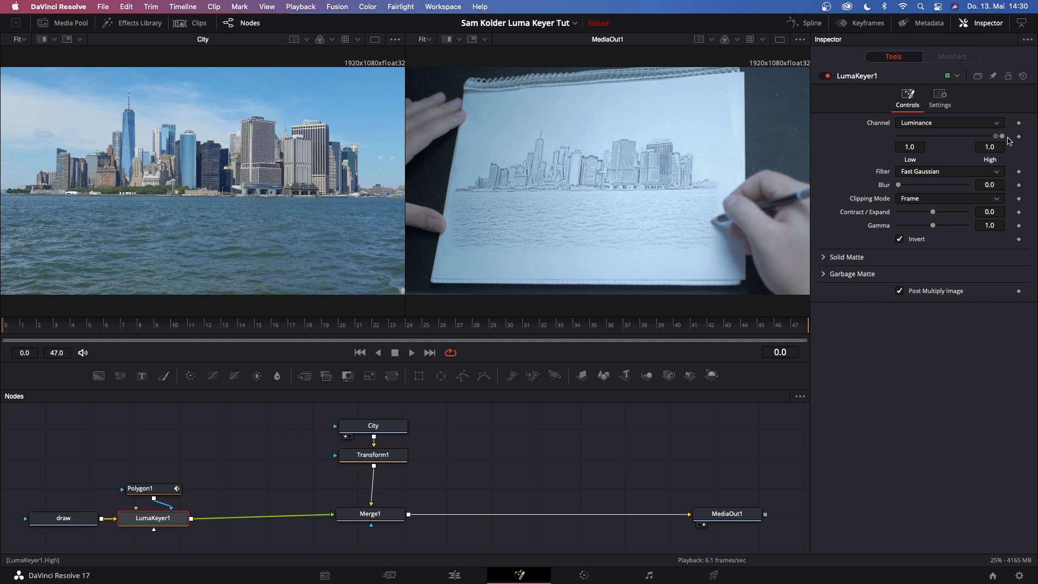
{"action": "mouse_move", "coordinate": [692, 140]}
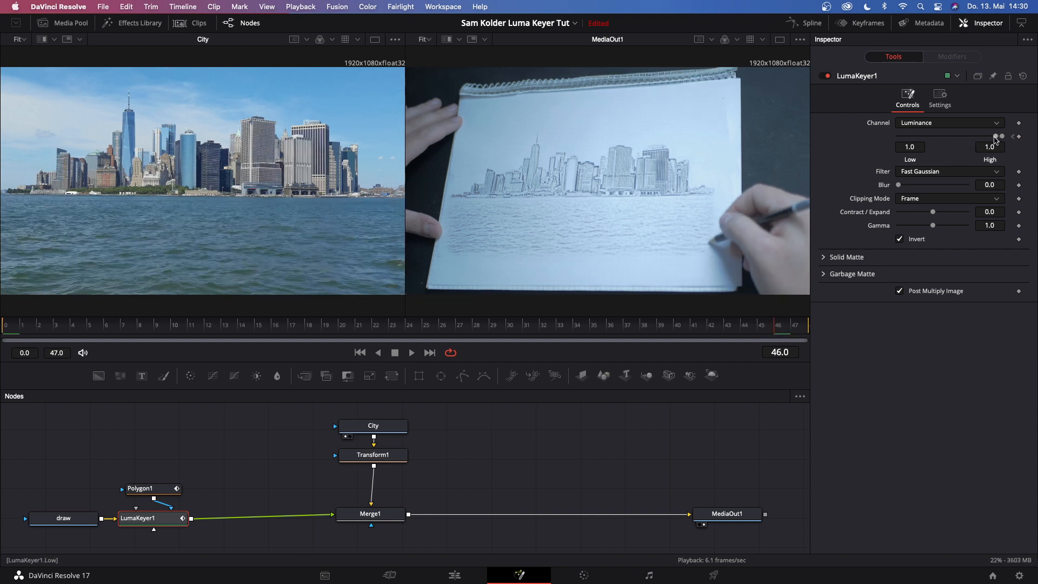
{"action": "left_click_drag", "start_coordinate": [1000, 136], "coordinate": [898, 136]}
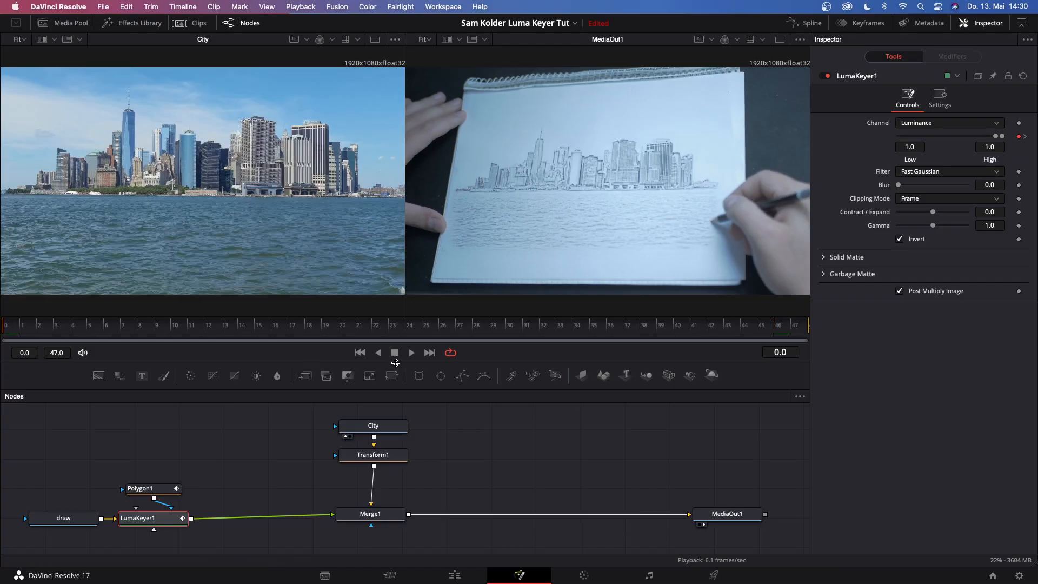
{"action": "left_click", "coordinate": [411, 352]}
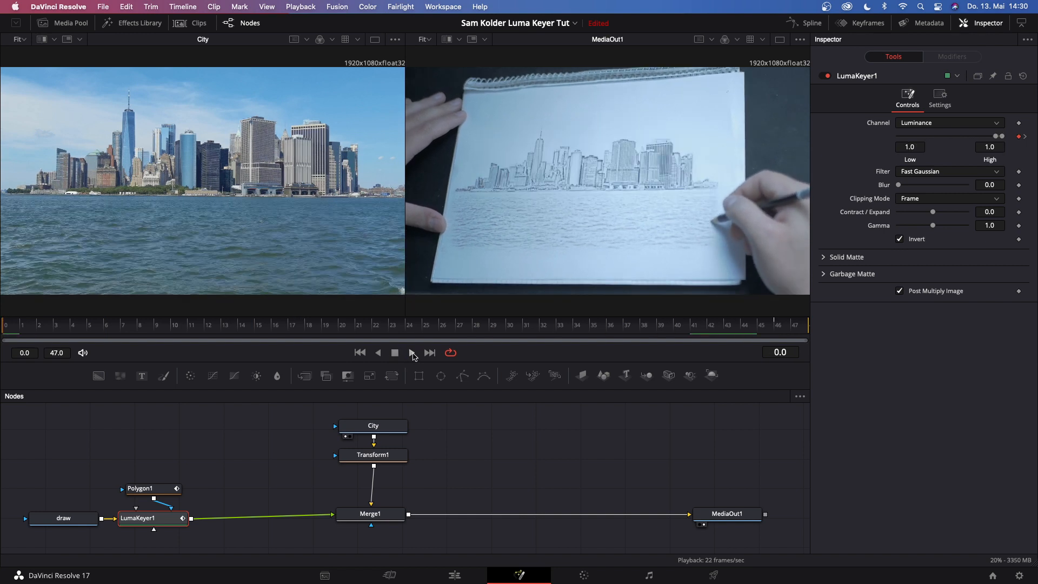
{"action": "left_click", "coordinate": [411, 353]}
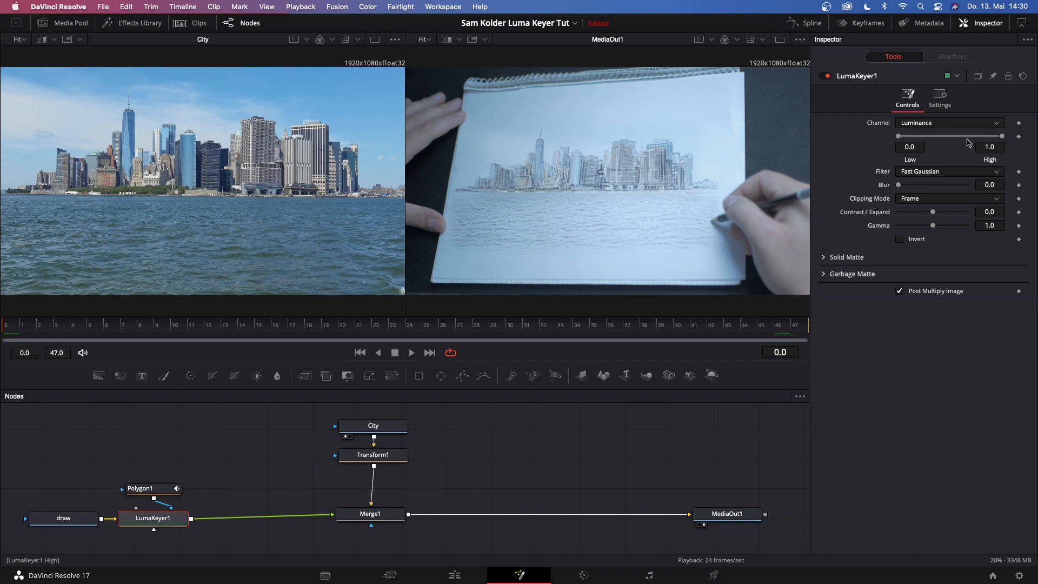
Step: Animate the inverted key's Low from 1.0 at the start to 0.894 at frame 46
{"action": "left_click_drag", "start_coordinate": [899, 136], "coordinate": [999, 136]}
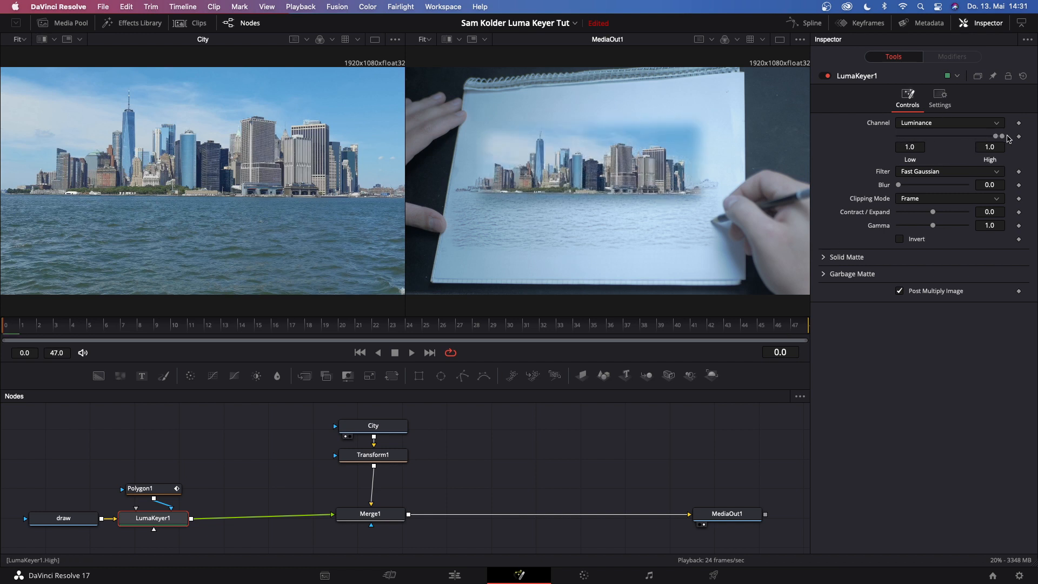
{"action": "left_click", "coordinate": [899, 238]}
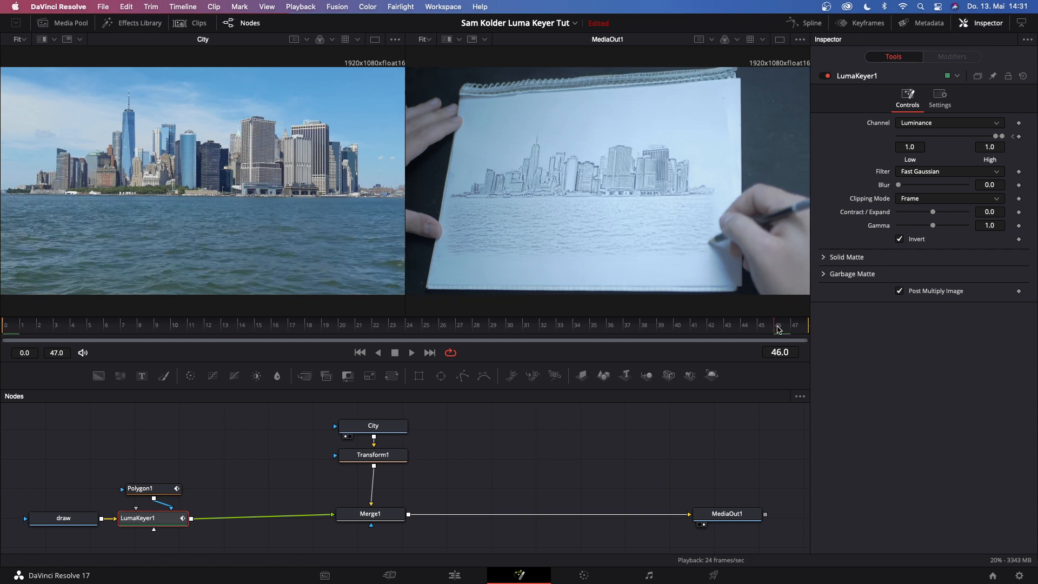
{"action": "left_click_drag", "start_coordinate": [1001, 136], "coordinate": [984, 136]}
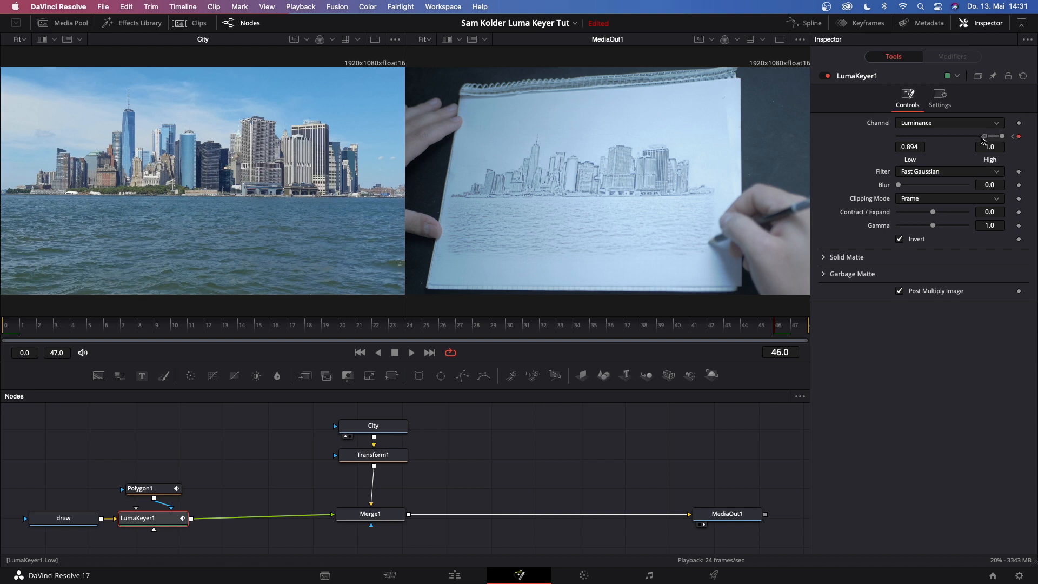
{"action": "left_click_drag", "start_coordinate": [983, 136], "coordinate": [932, 137]}
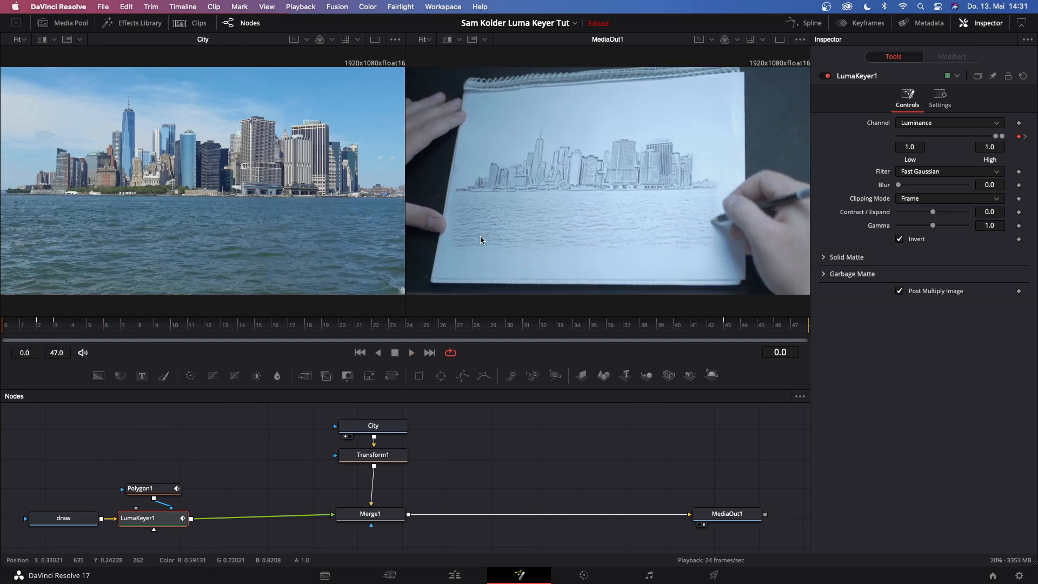
{"action": "left_click", "coordinate": [370, 514]}
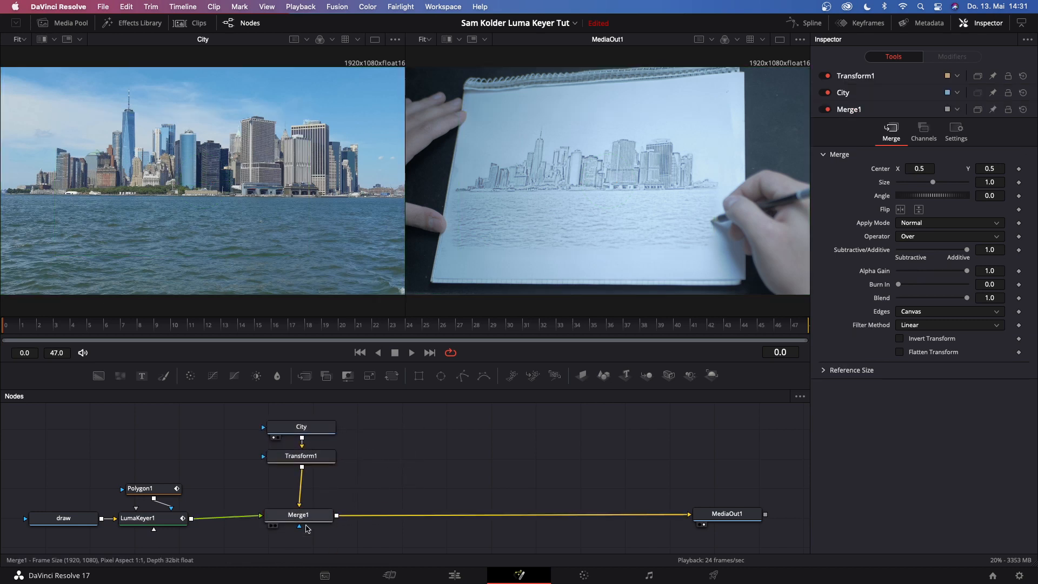
Step: Add a Transform after Merge1 with Size keyframed from 1.0 at frame 25 to 2.02 at frame 46
{"action": "left_click", "coordinate": [299, 514]}
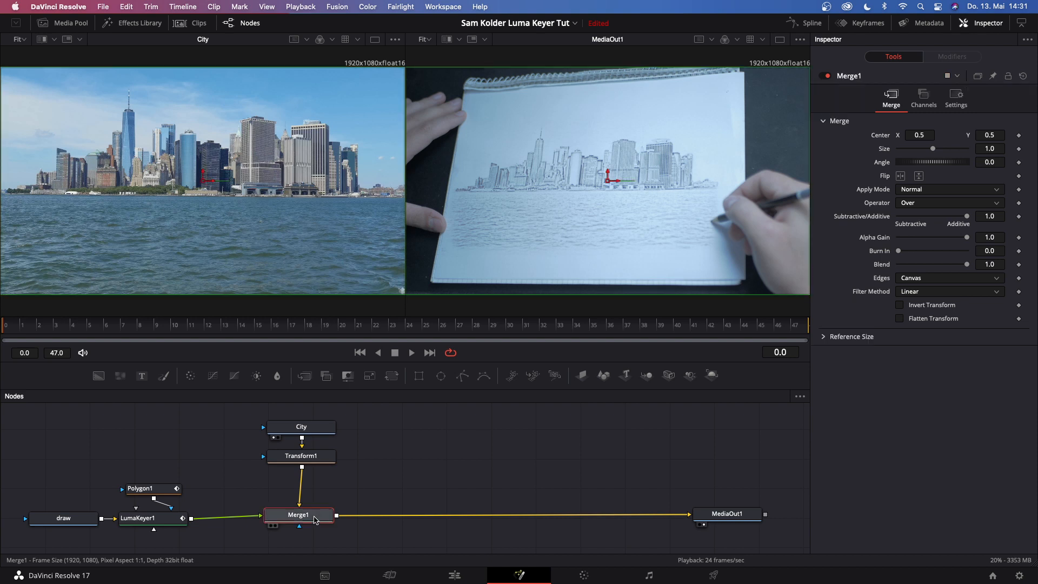
{"action": "mouse_move", "coordinate": [320, 525]}
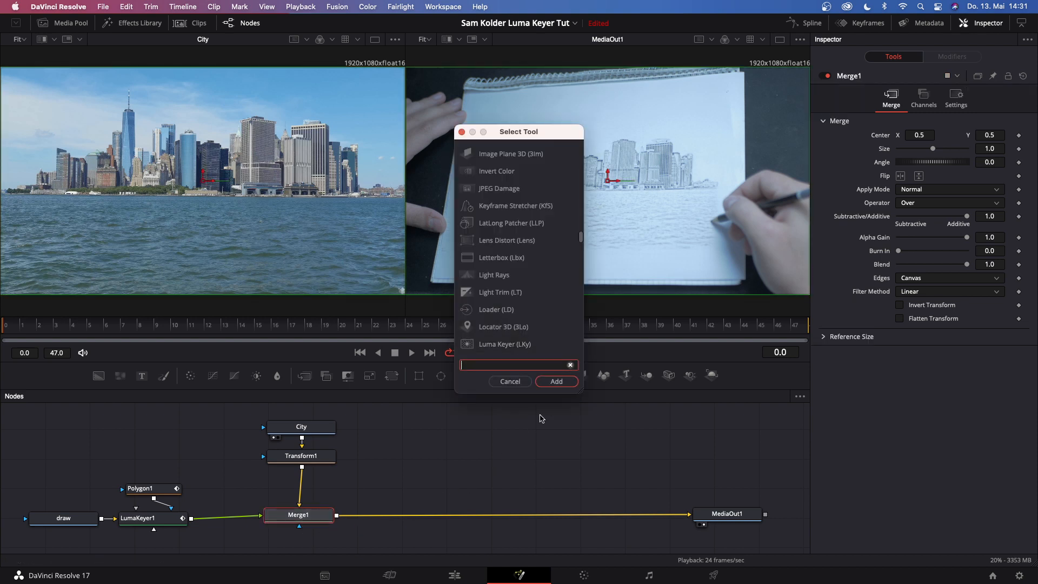
{"action": "type", "text": "Transform"}
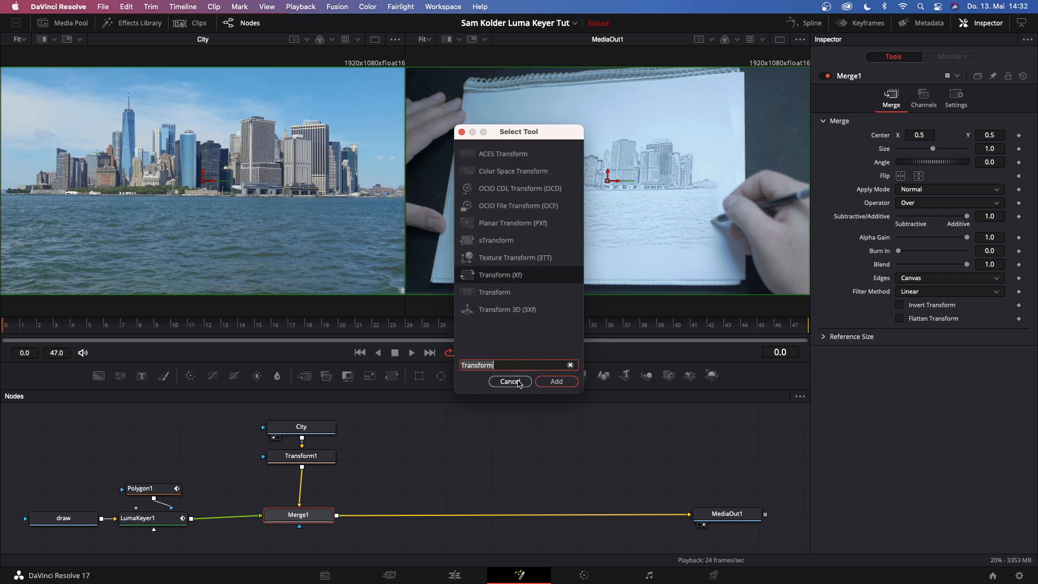
{"action": "left_click", "coordinate": [509, 381]}
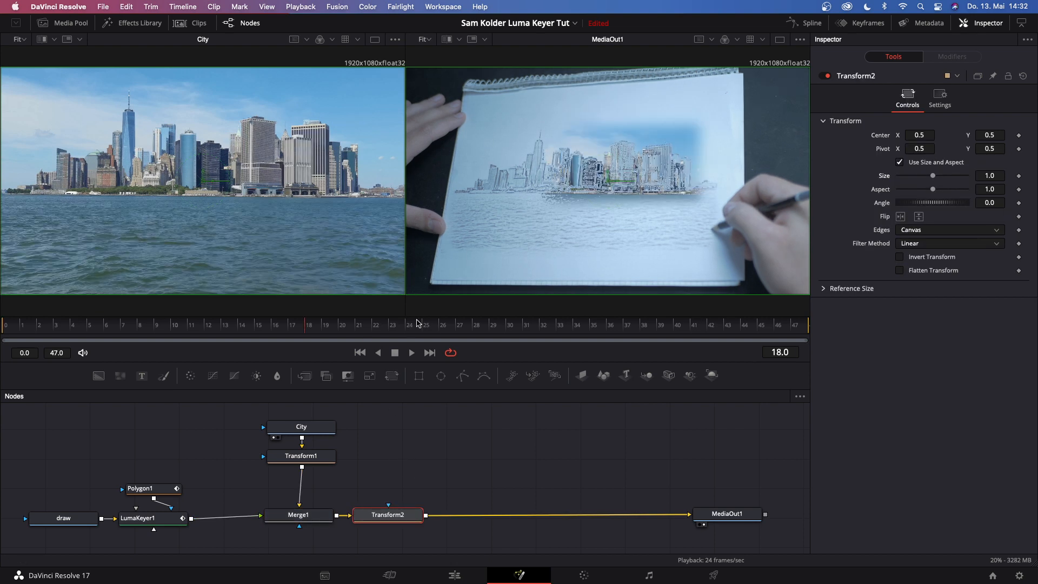
{"action": "left_click", "coordinate": [450, 324]}
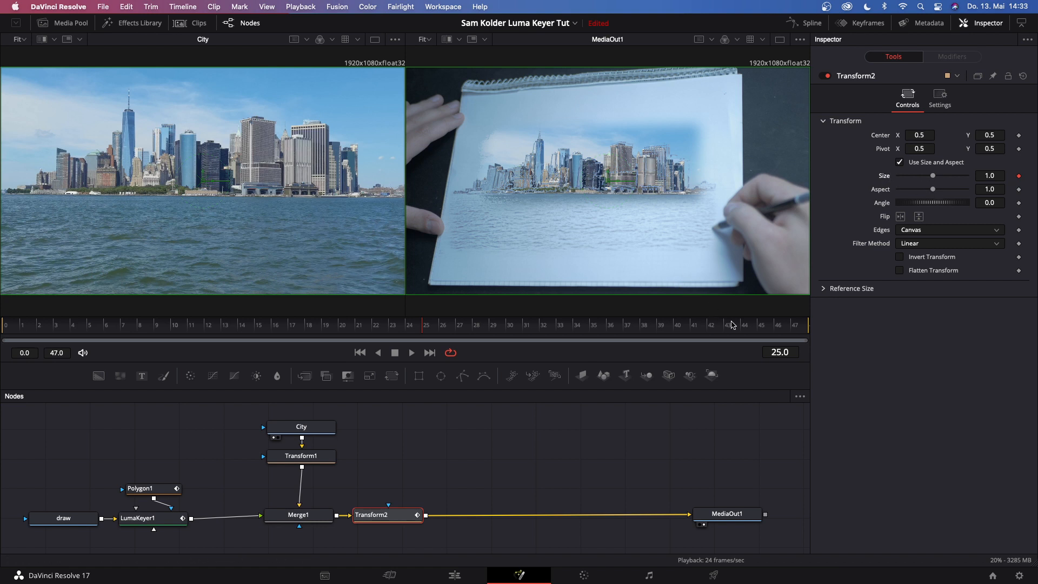
{"action": "left_click", "coordinate": [758, 325]}
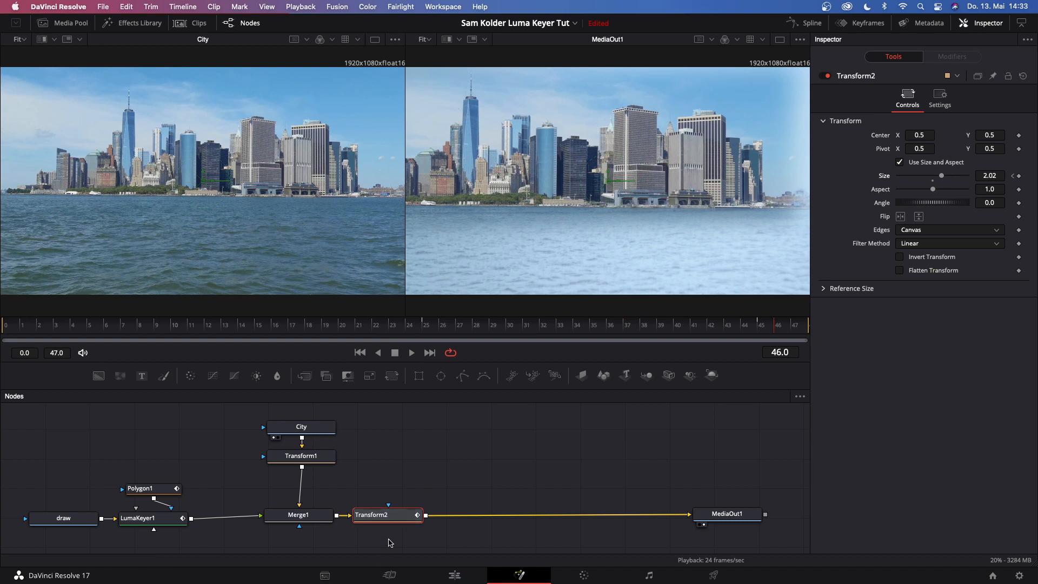
Step: Add a Glow node after Transform2 from the Select Tool list
{"action": "type", "text": "G"}
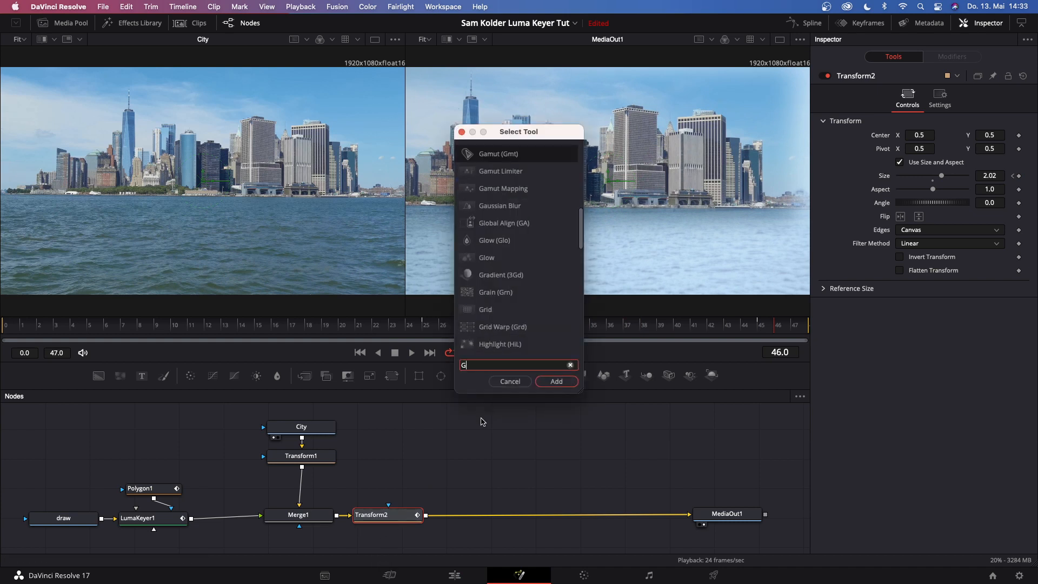
{"action": "type", "text": "low"}
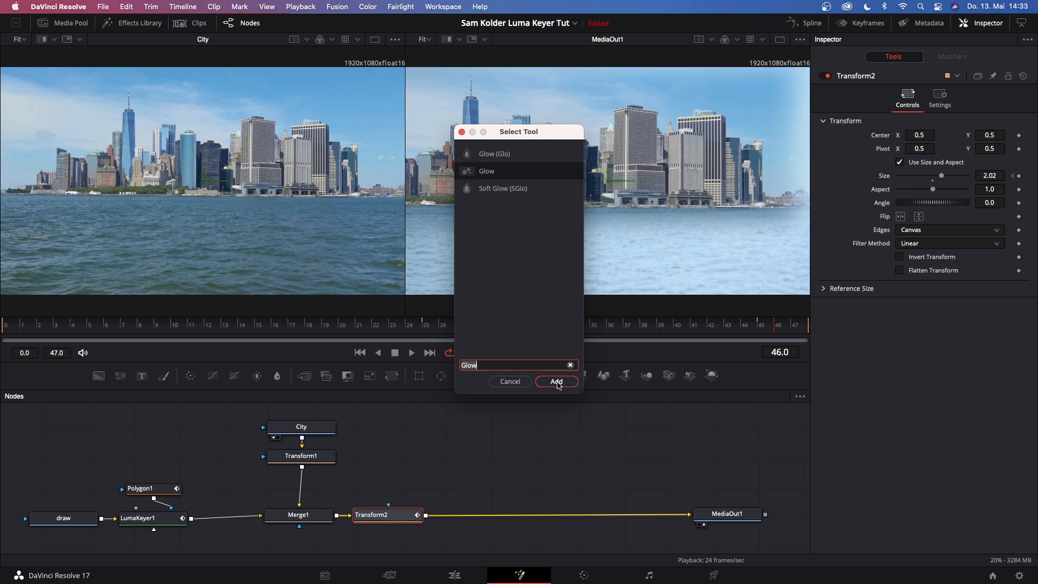
{"action": "left_click", "coordinate": [555, 382]}
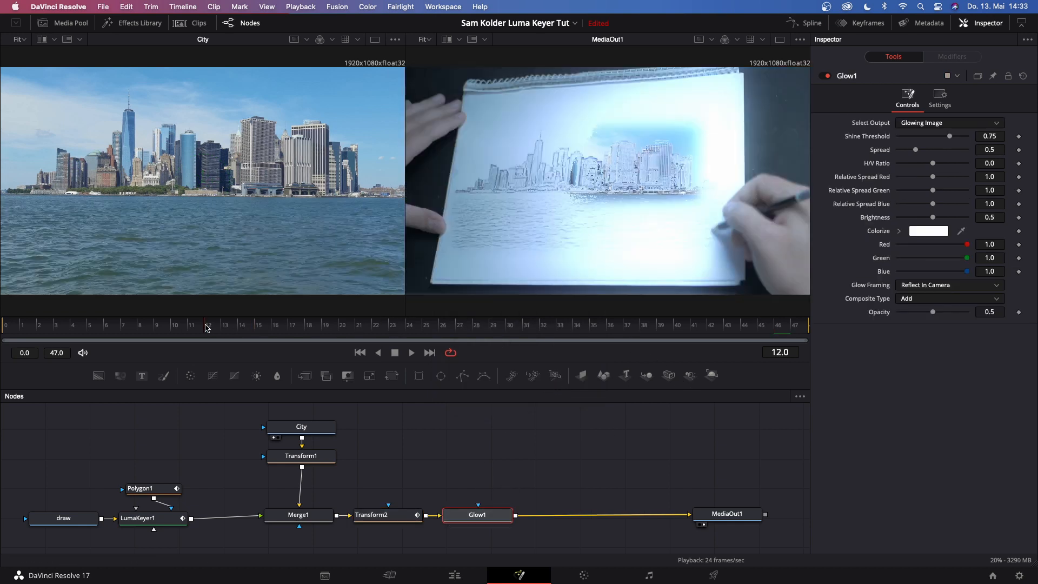
Step: Keyframe the glow's Shine Threshold at 1.0 around frame 7, then lower it toward 0.984 by frame 9
{"action": "left_click", "coordinate": [139, 328]}
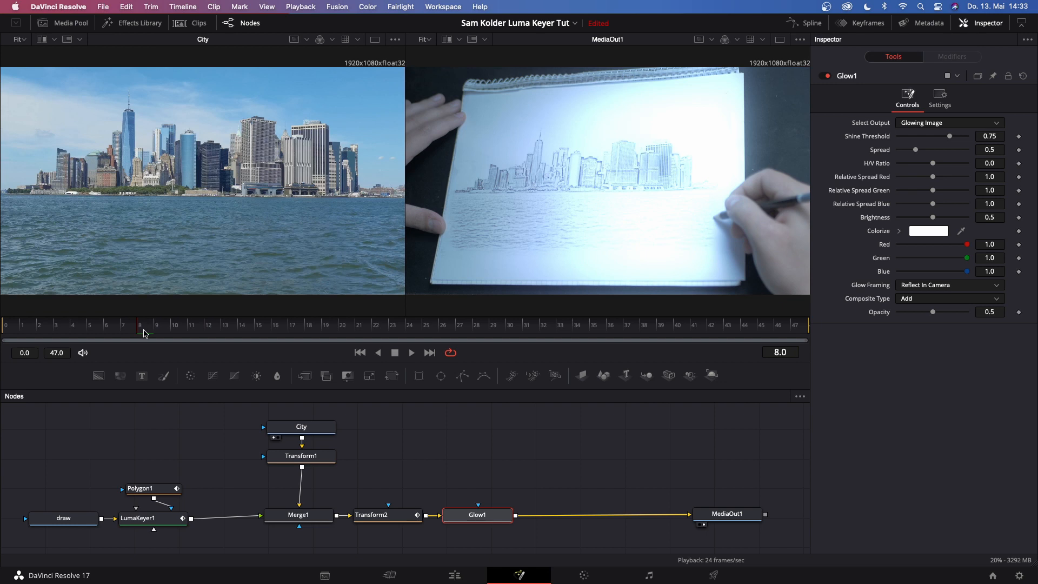
{"action": "left_click", "coordinate": [139, 324]}
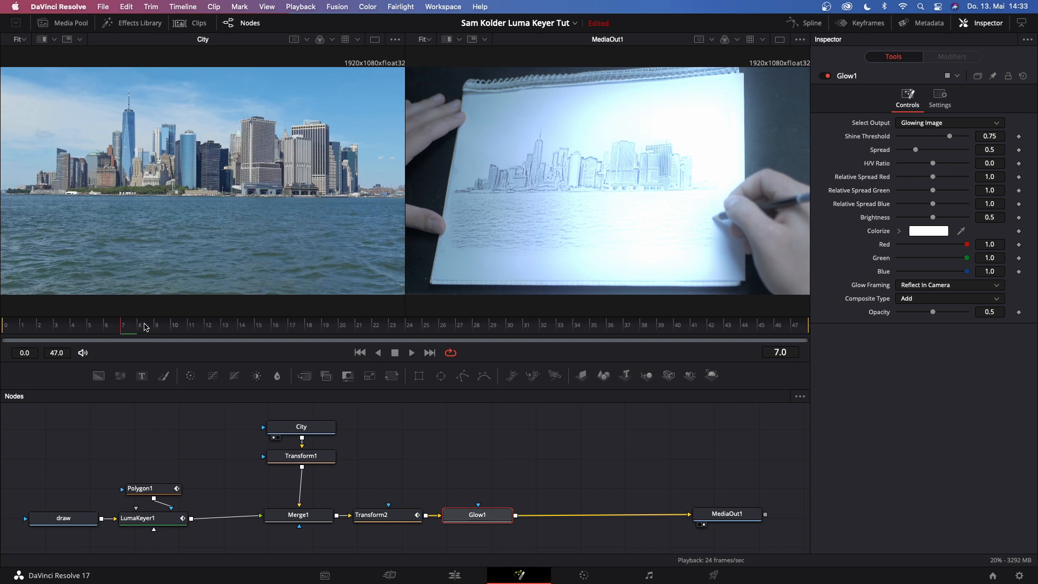
{"action": "mouse_move", "coordinate": [808, 241]}
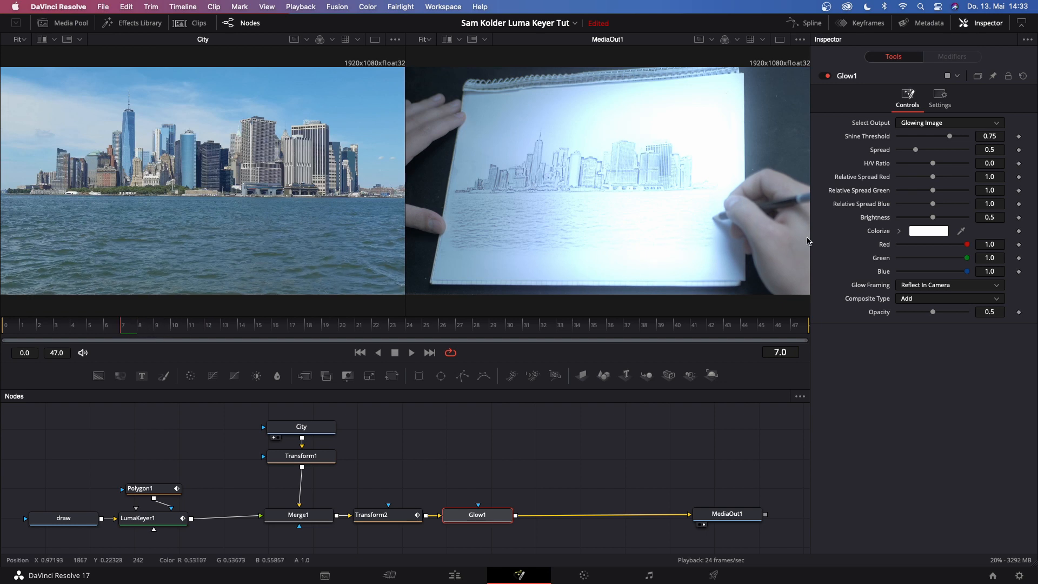
{"action": "left_click_drag", "start_coordinate": [951, 137], "coordinate": [966, 136]}
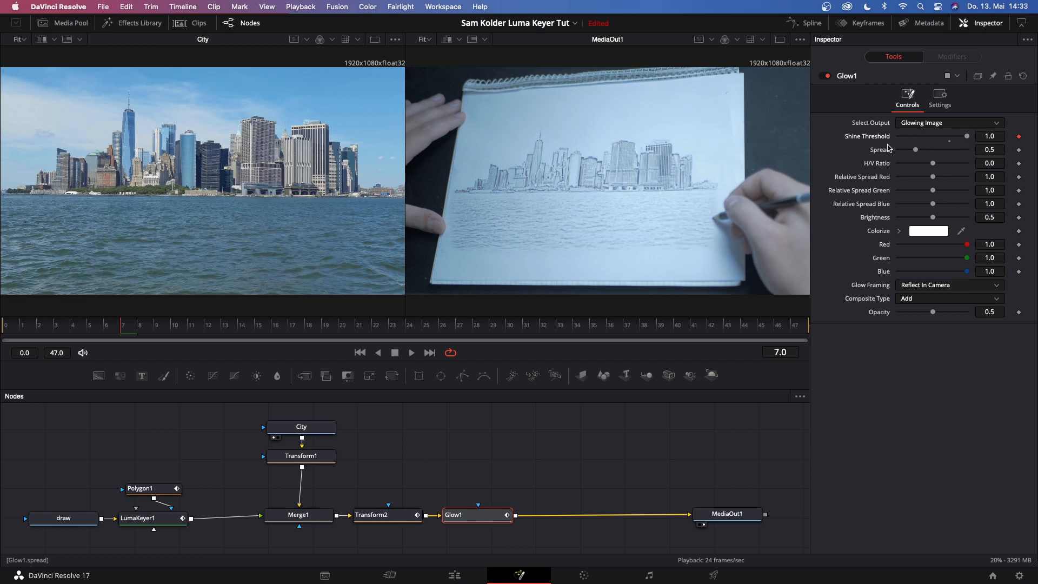
{"action": "mouse_move", "coordinate": [324, 330]}
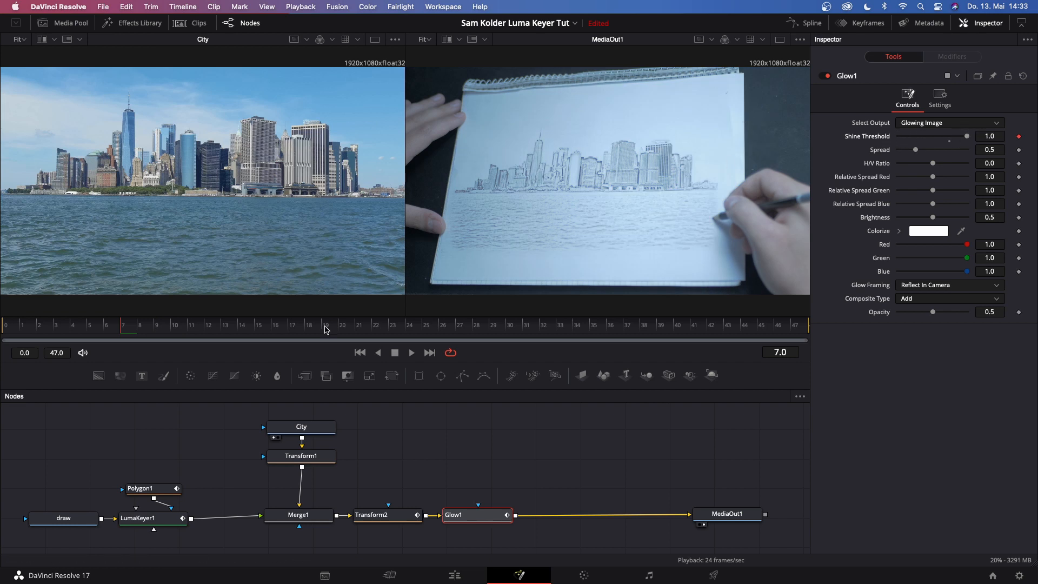
{"action": "left_click", "coordinate": [156, 325]}
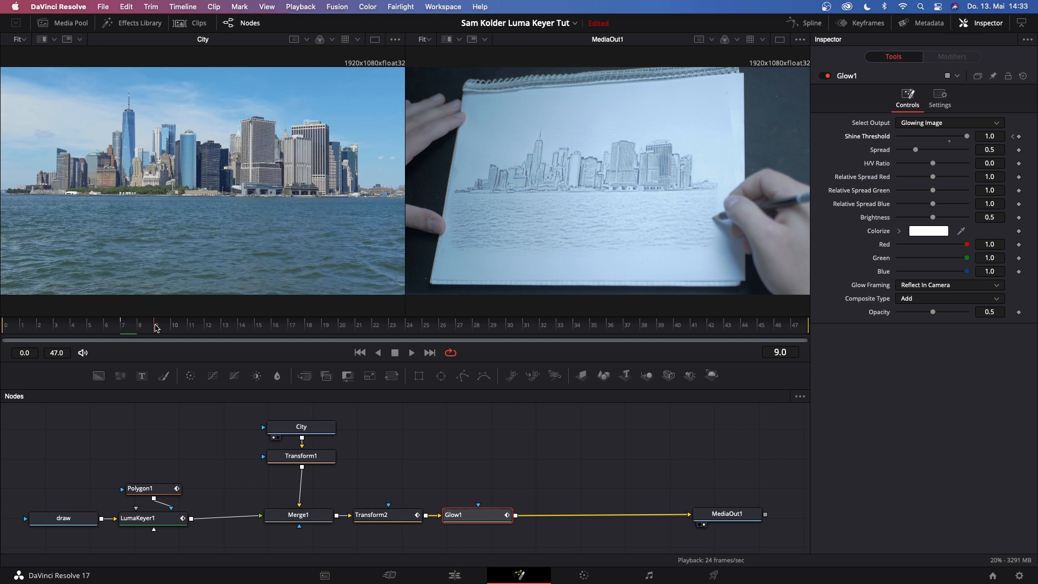
{"action": "left_click_drag", "start_coordinate": [973, 136], "coordinate": [966, 136]}
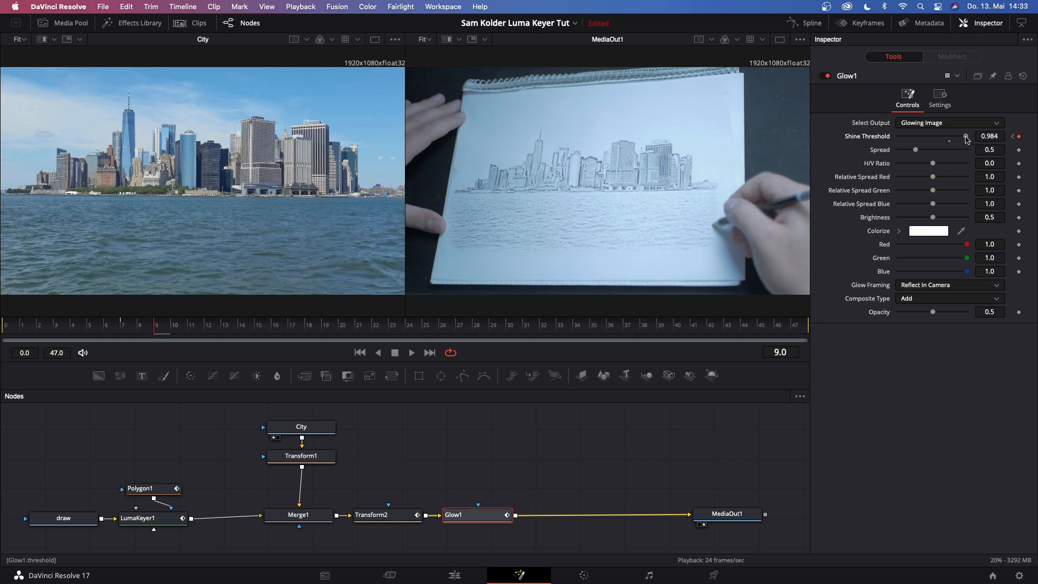
{"action": "left_click_drag", "start_coordinate": [967, 140], "coordinate": [959, 140]}
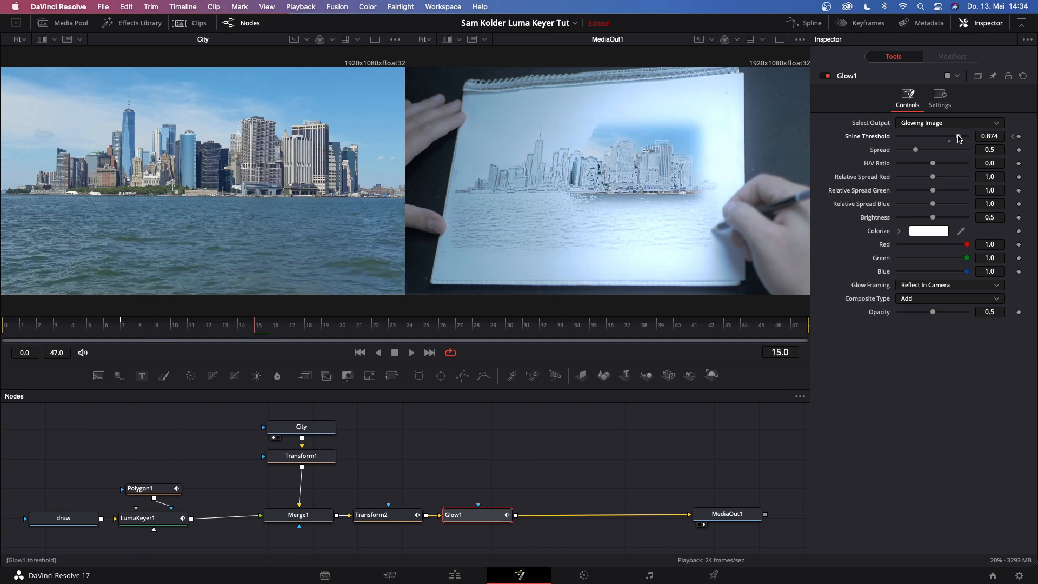
Step: Keep lowering the Shine Threshold at frames 15 and 24 so the glow builds through the transition
{"action": "left_click_drag", "start_coordinate": [958, 136], "coordinate": [952, 136]}
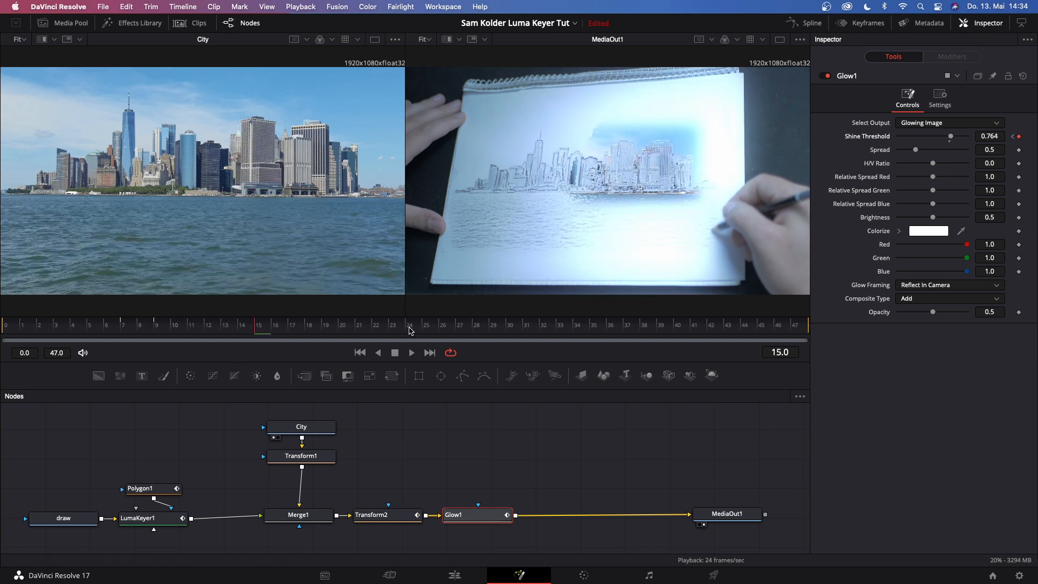
{"action": "left_click_drag", "start_coordinate": [951, 136], "coordinate": [942, 136]}
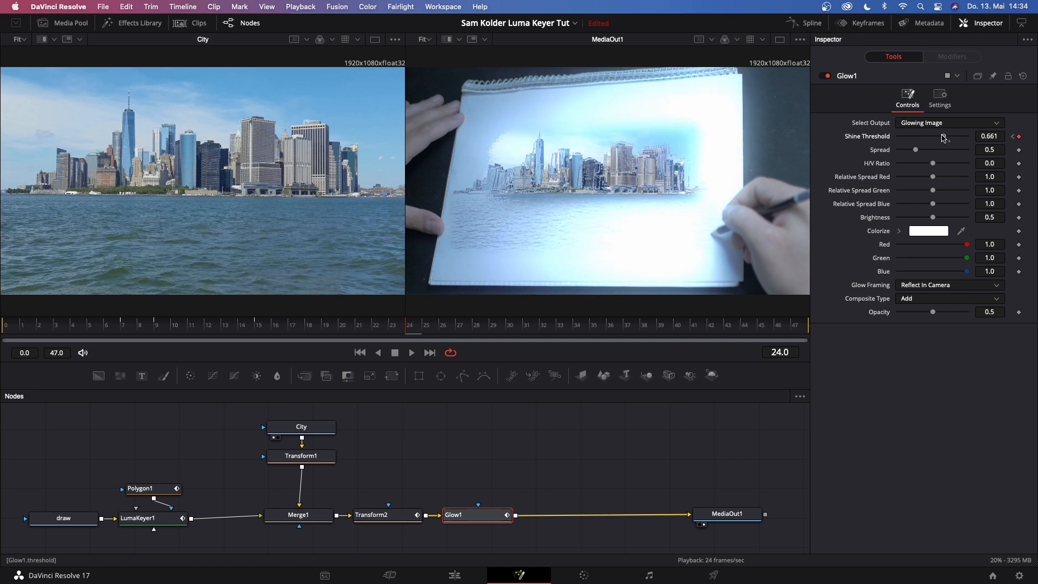
{"action": "left_click_drag", "start_coordinate": [945, 136], "coordinate": [942, 136]}
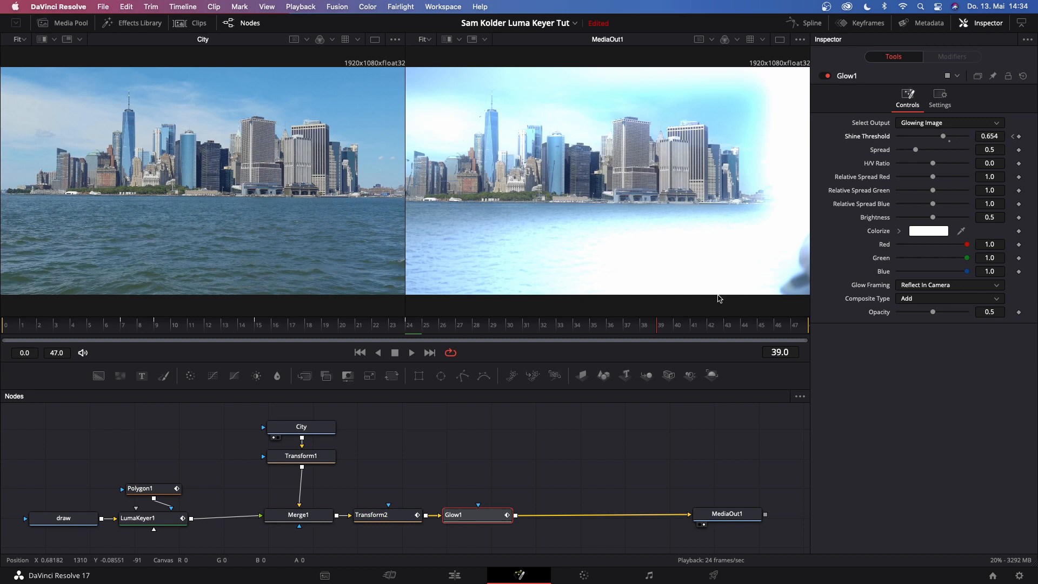
{"action": "left_click_drag", "start_coordinate": [944, 137], "coordinate": [954, 137]}
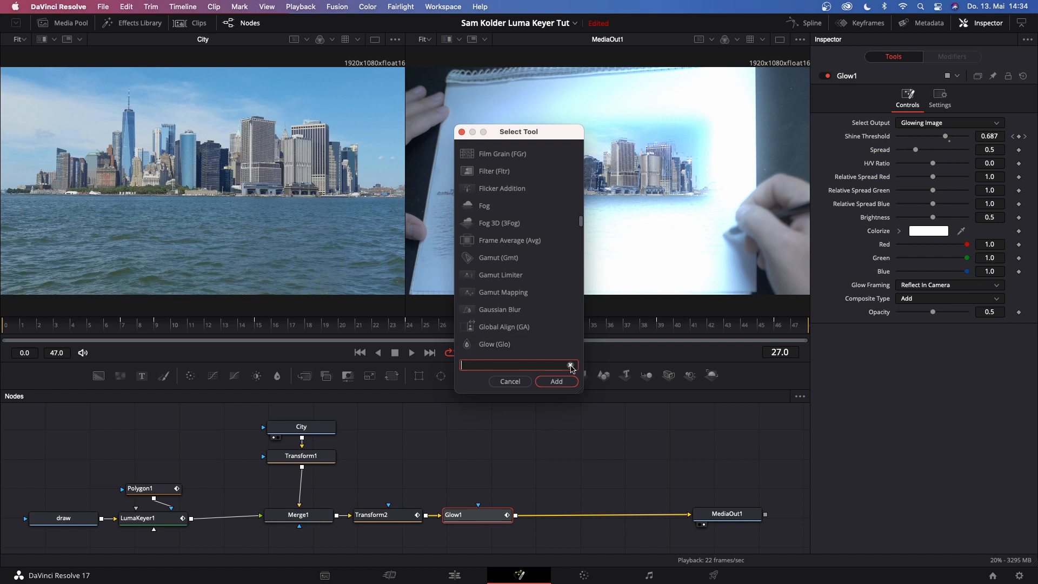
Step: Add a LensDistort node after the Glow and show its Lens Distortion Model controls
{"action": "left_click", "coordinate": [556, 381]}
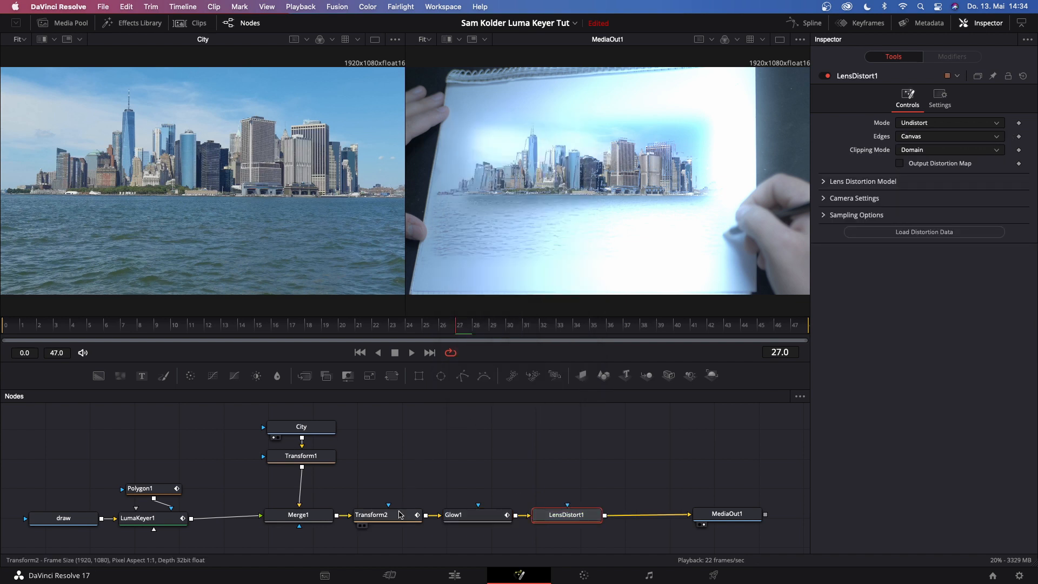
{"action": "left_click", "coordinate": [372, 514]}
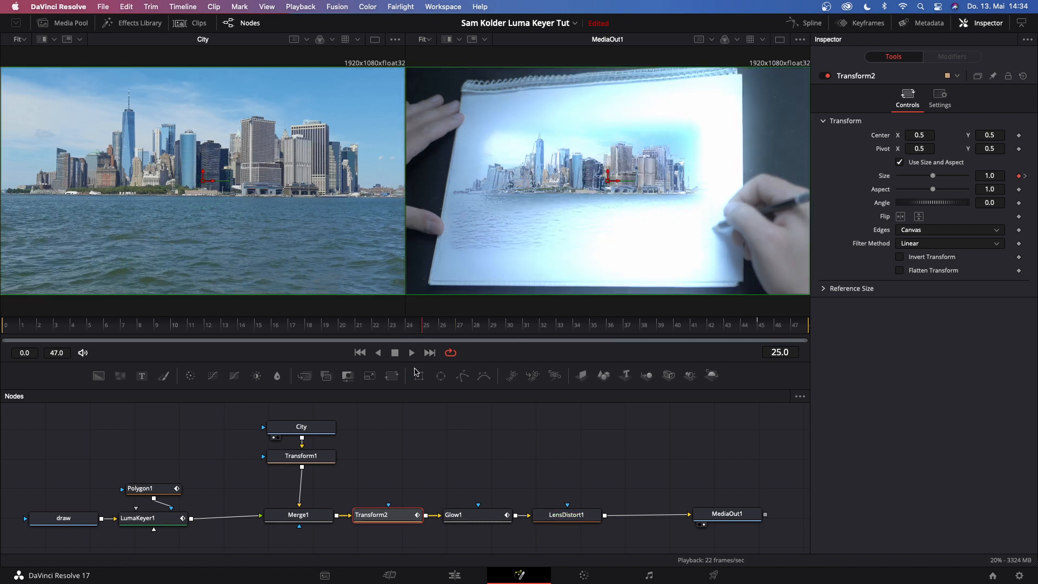
{"action": "left_click", "coordinate": [565, 515]}
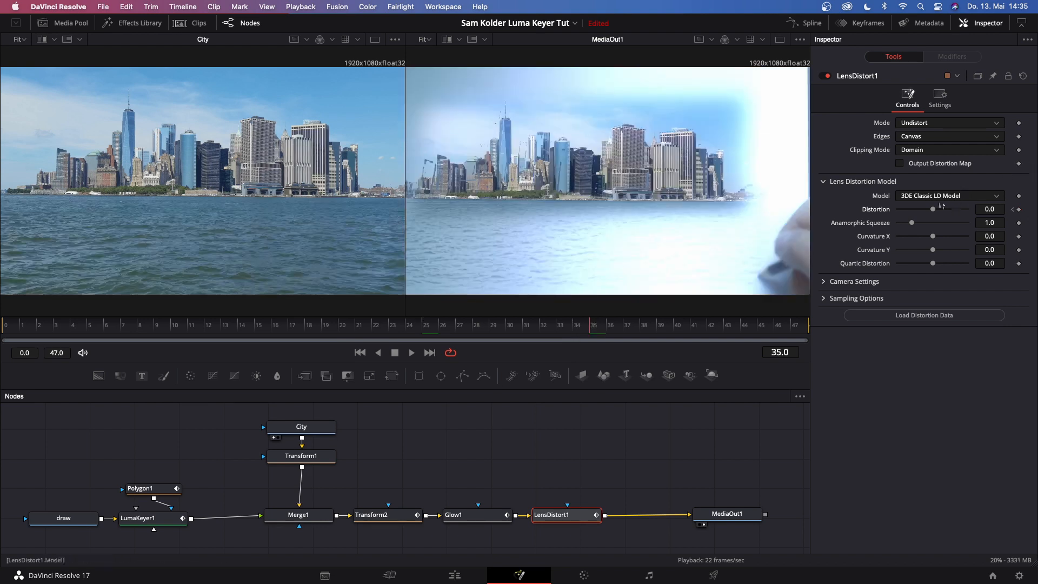
Step: Keyframe the Distortion amount rising toward 0.1 around frame 35 and play back the warp
{"action": "left_click_drag", "start_coordinate": [933, 209], "coordinate": [935, 209]}
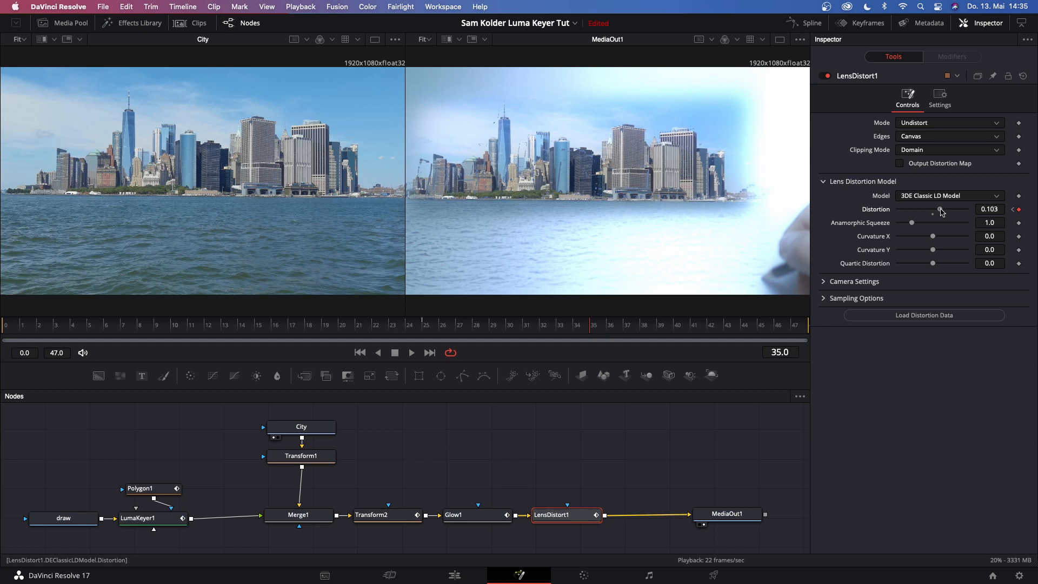
{"action": "left_click_drag", "start_coordinate": [932, 208], "coordinate": [967, 208]}
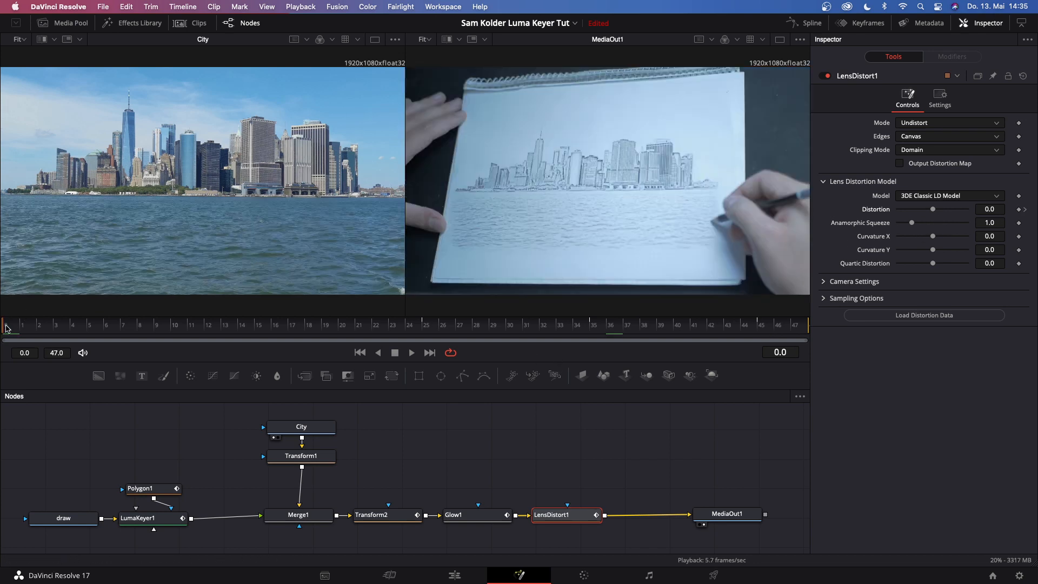
{"action": "left_click", "coordinate": [411, 352]}
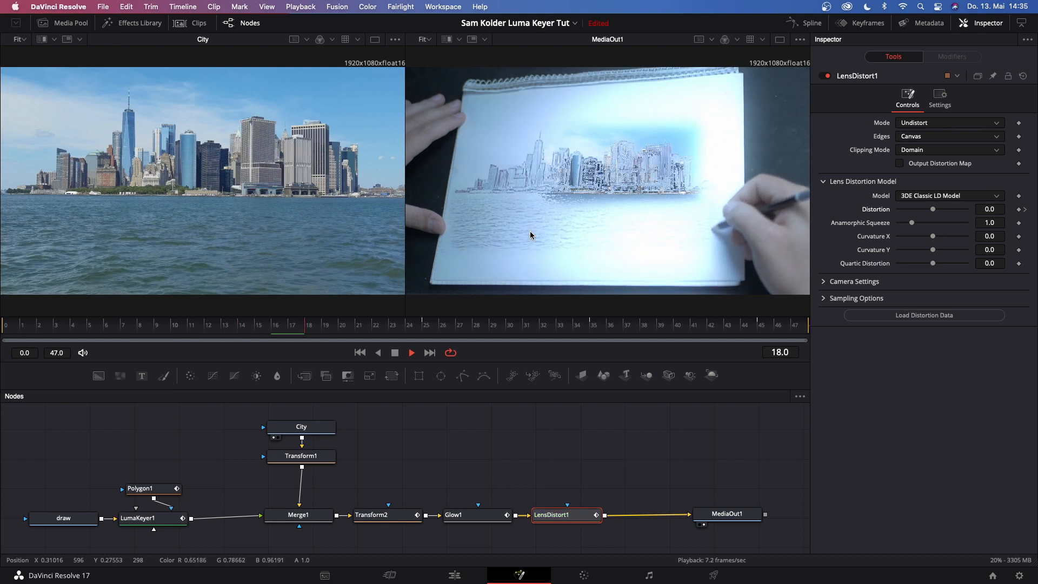
{"action": "left_click_drag", "start_coordinate": [933, 209], "coordinate": [954, 208]}
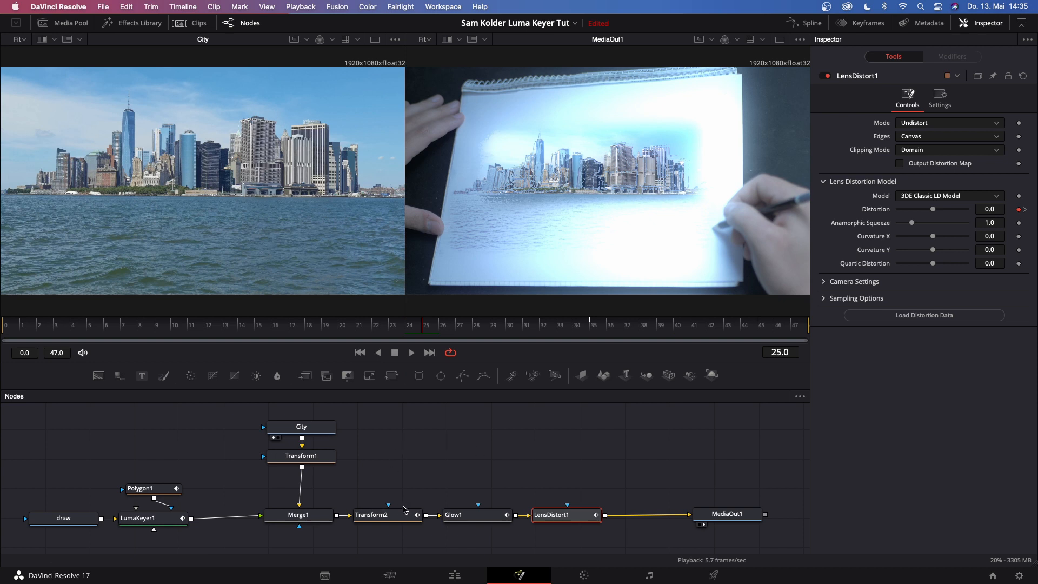
Step: Enable Motion Blur on Transform2's Settings and raise its quality to 8
{"action": "left_click", "coordinate": [372, 515]}
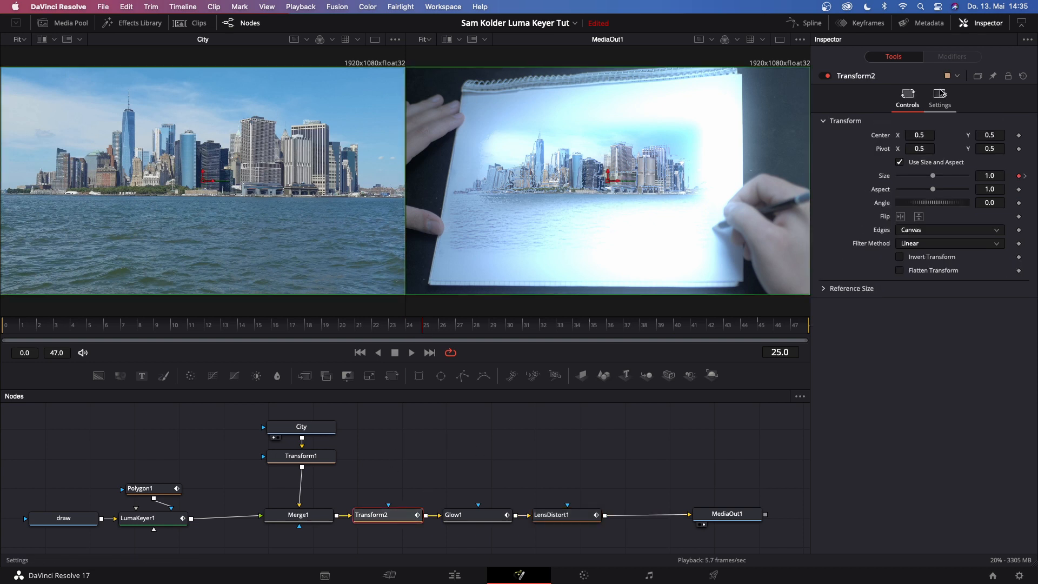
{"action": "left_click", "coordinate": [939, 96]}
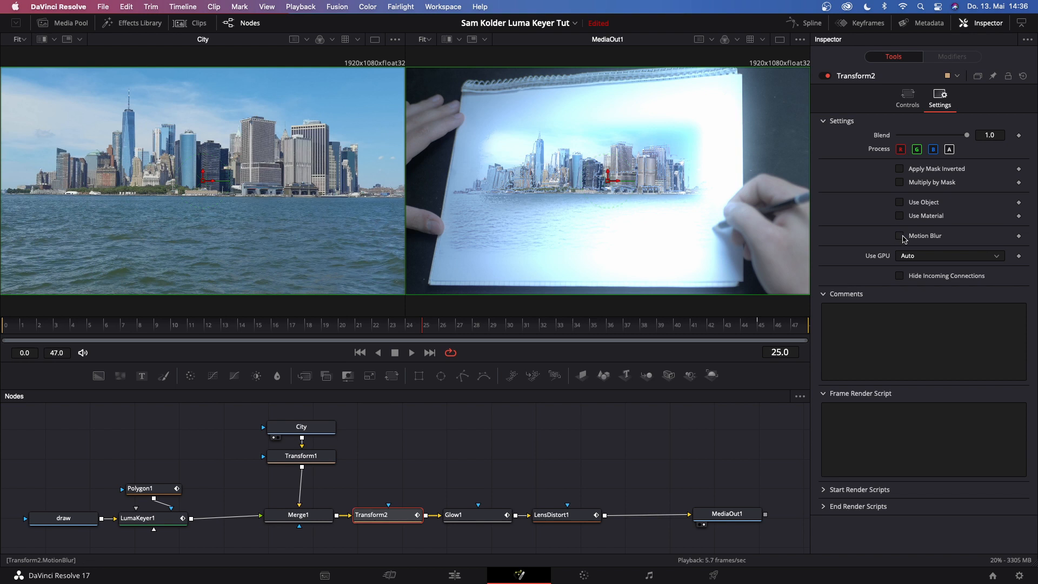
{"action": "left_click", "coordinate": [899, 236]}
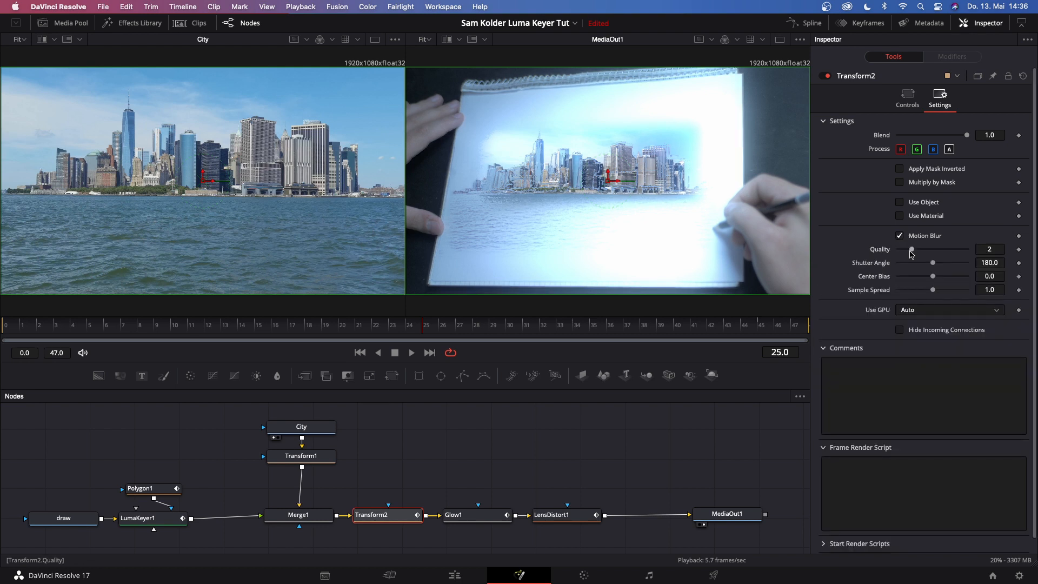
{"action": "left_click_drag", "start_coordinate": [912, 250], "coordinate": [947, 250]}
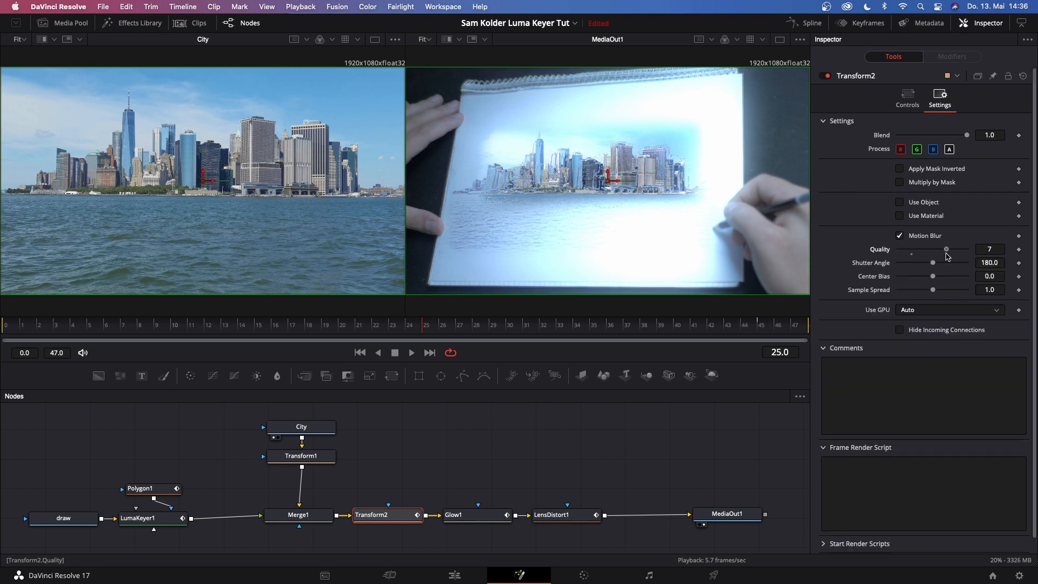
{"action": "left_click_drag", "start_coordinate": [945, 248], "coordinate": [954, 249]}
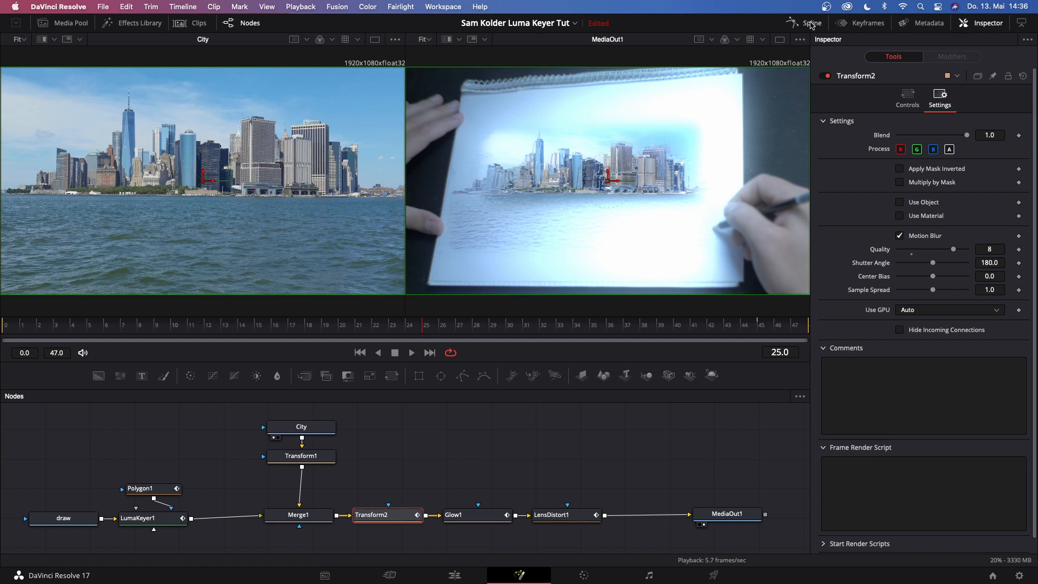
{"action": "left_click", "coordinate": [809, 23]}
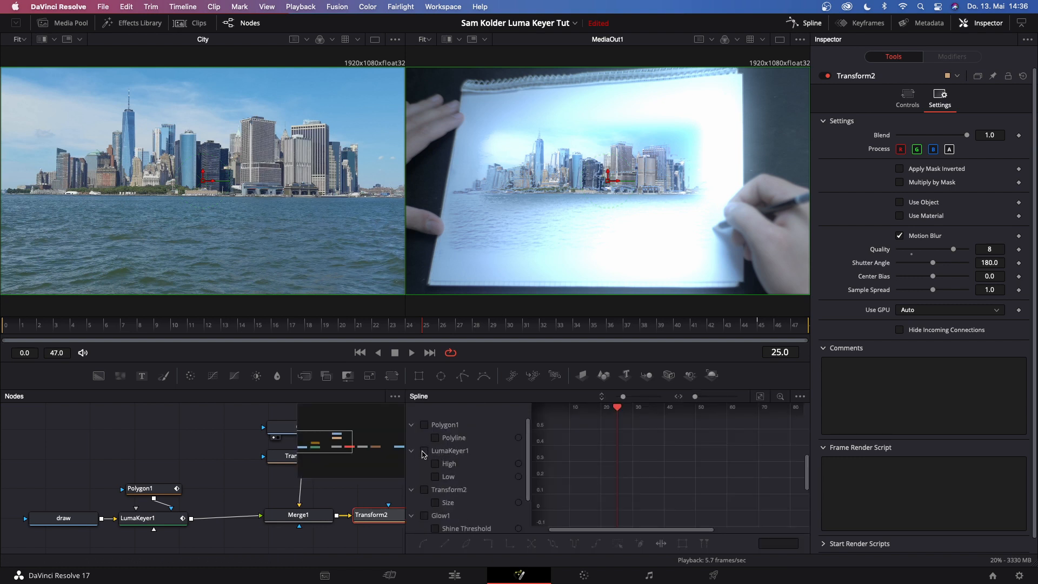
{"action": "left_click", "coordinate": [424, 451]}
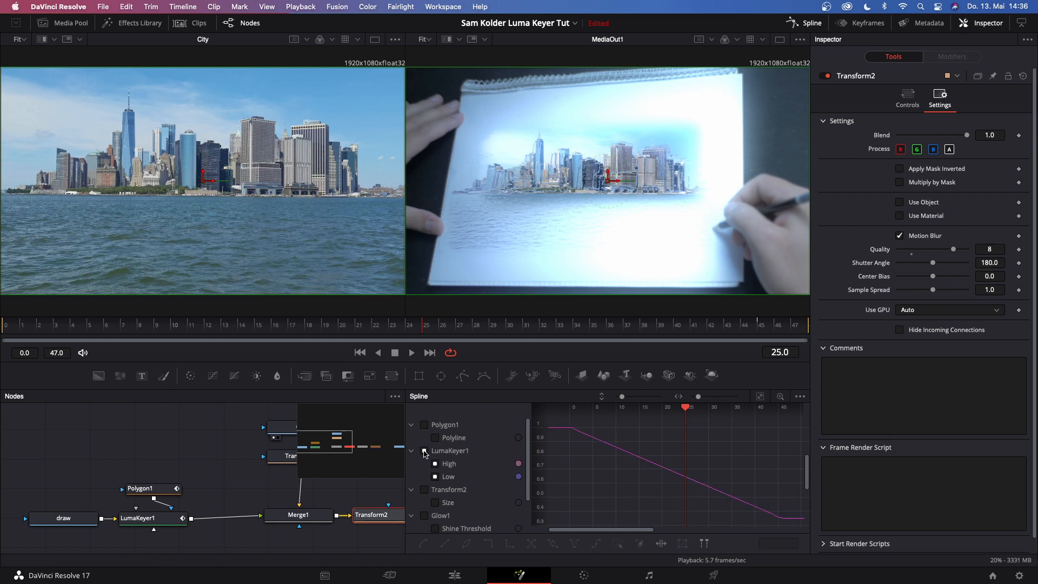
{"action": "left_click", "coordinate": [435, 502]}
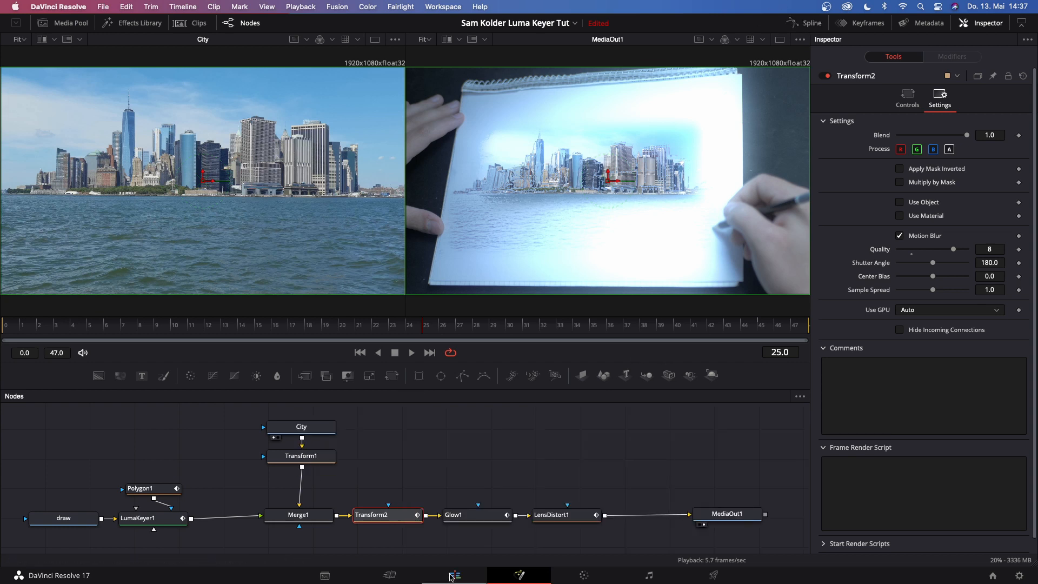
Step: Play through the Fusion transition on the edit timeline to preview it
{"action": "left_click", "coordinate": [453, 574]}
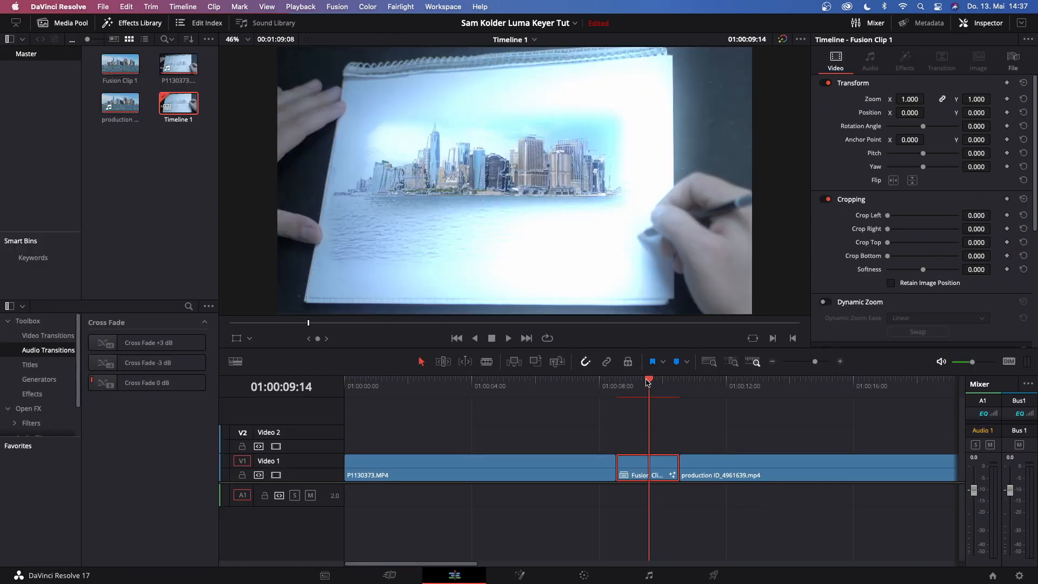
{"action": "left_click", "coordinate": [553, 385]}
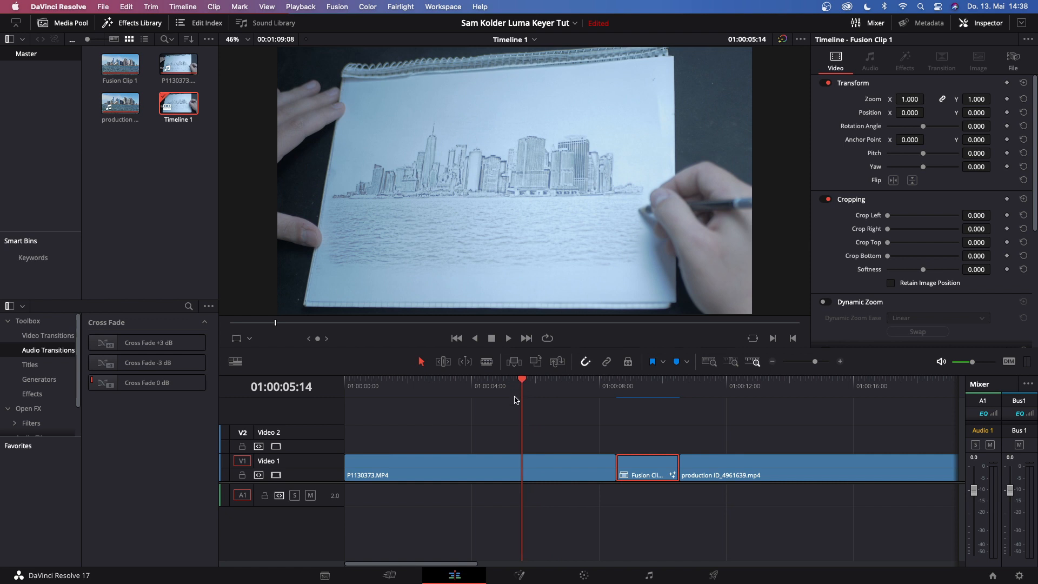
{"action": "left_click", "coordinate": [508, 338]}
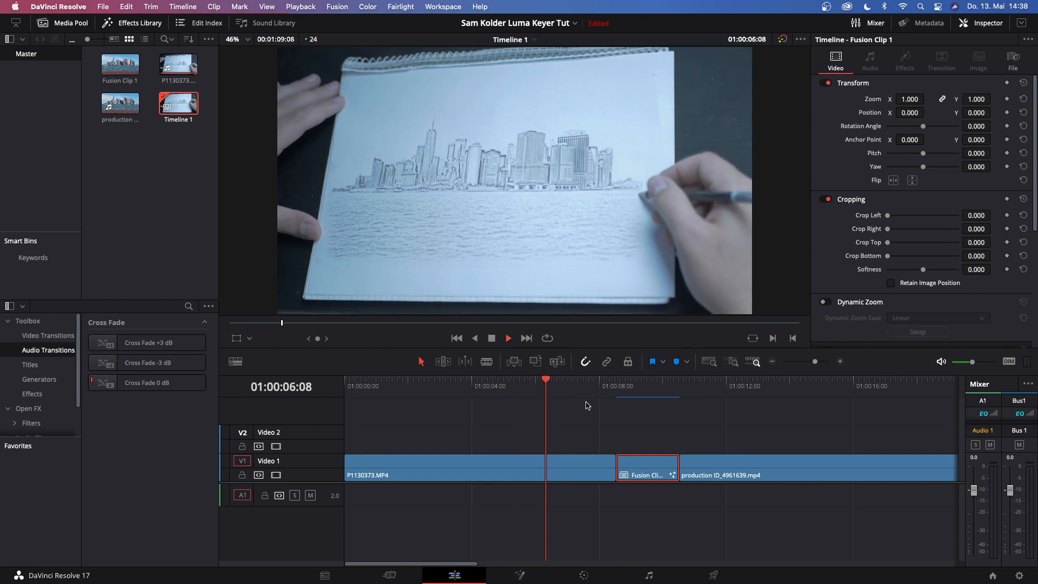
{"action": "left_click", "coordinate": [508, 338]}
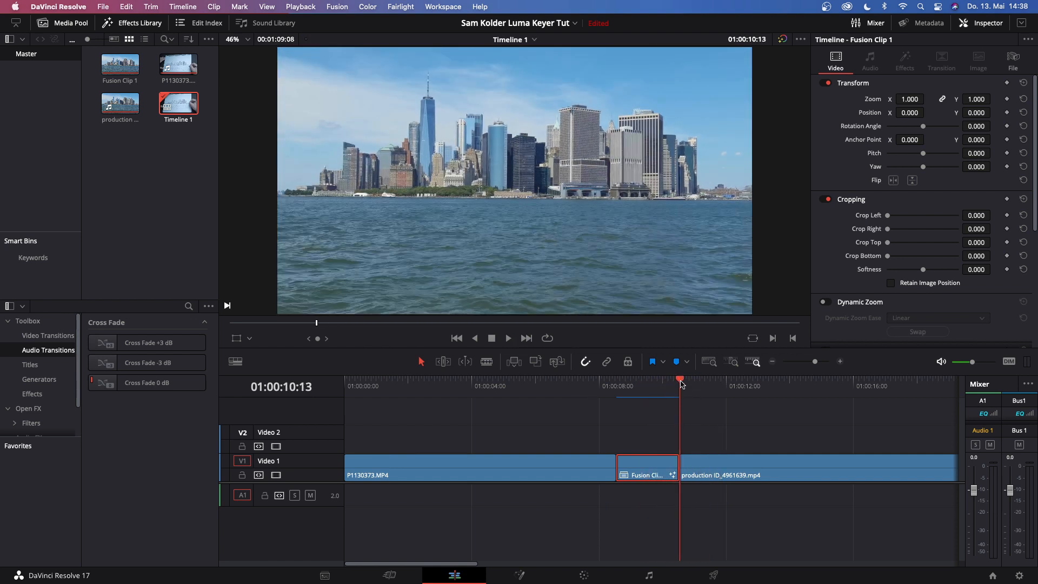
{"action": "key", "text": "Left"}
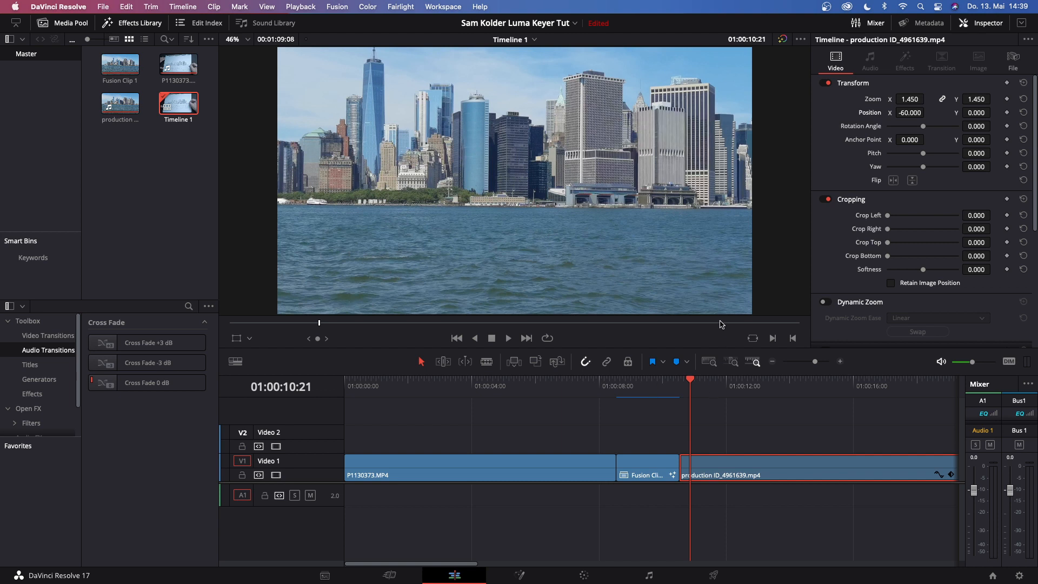
{"action": "mouse_move", "coordinate": [896, 37]}
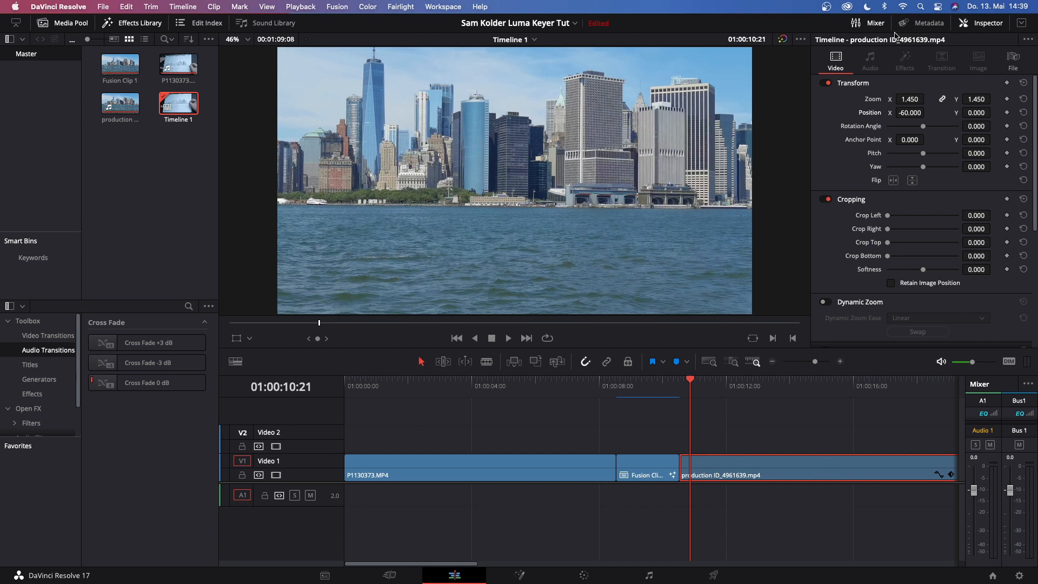
Step: Keyframe Zoom and Position on the New York clip so it scales to 1.52 and shifts left
{"action": "left_click", "coordinate": [928, 96]}
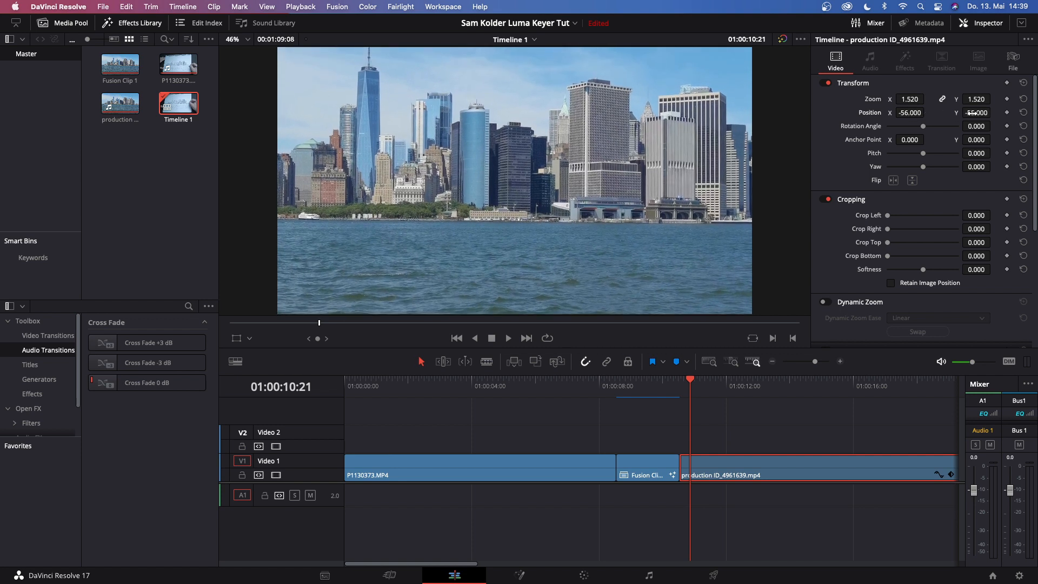
{"action": "left_click", "coordinate": [633, 385]}
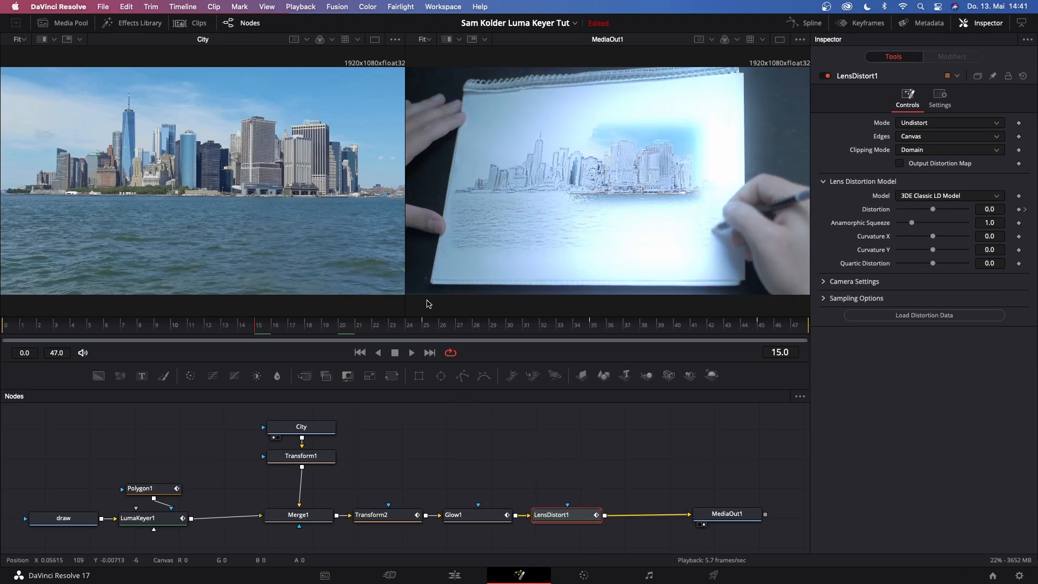
Step: Park on the Fusion clip in the edit timeline to review the glowing, blurred transition
{"action": "left_click", "coordinate": [453, 574]}
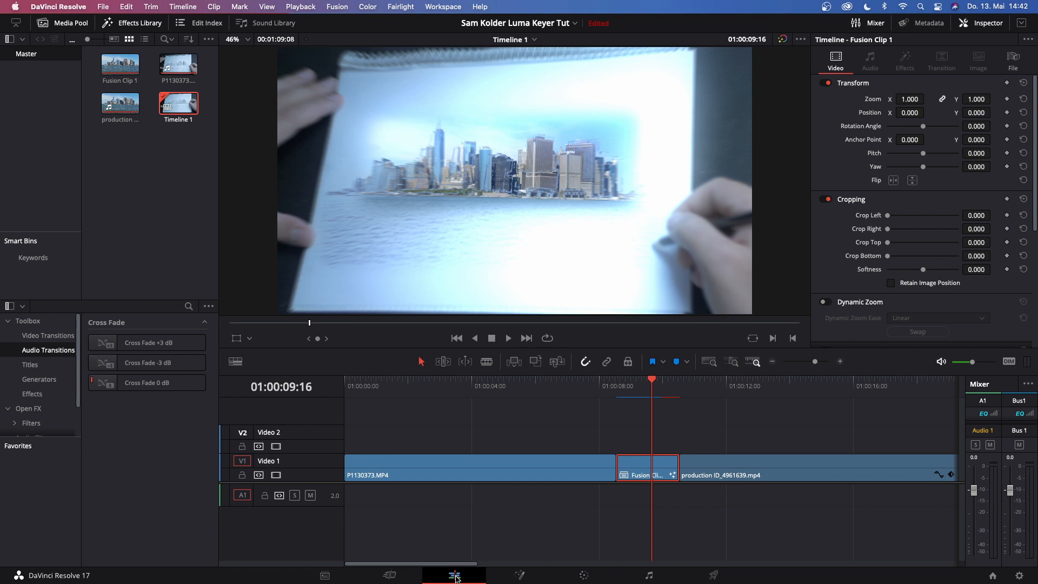
{"action": "left_click", "coordinate": [177, 65]}
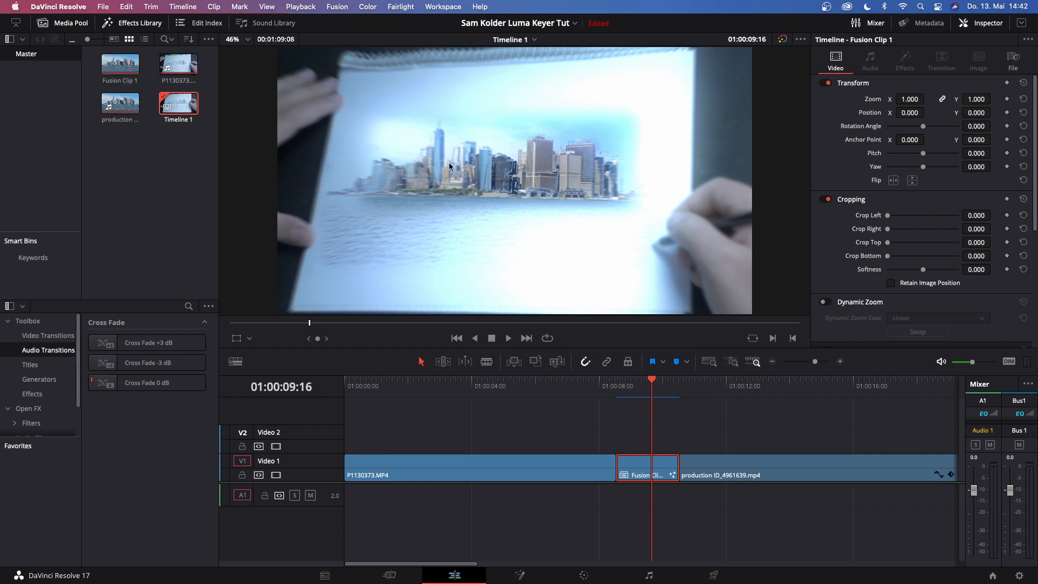
{"action": "mouse_move", "coordinate": [618, 247]}
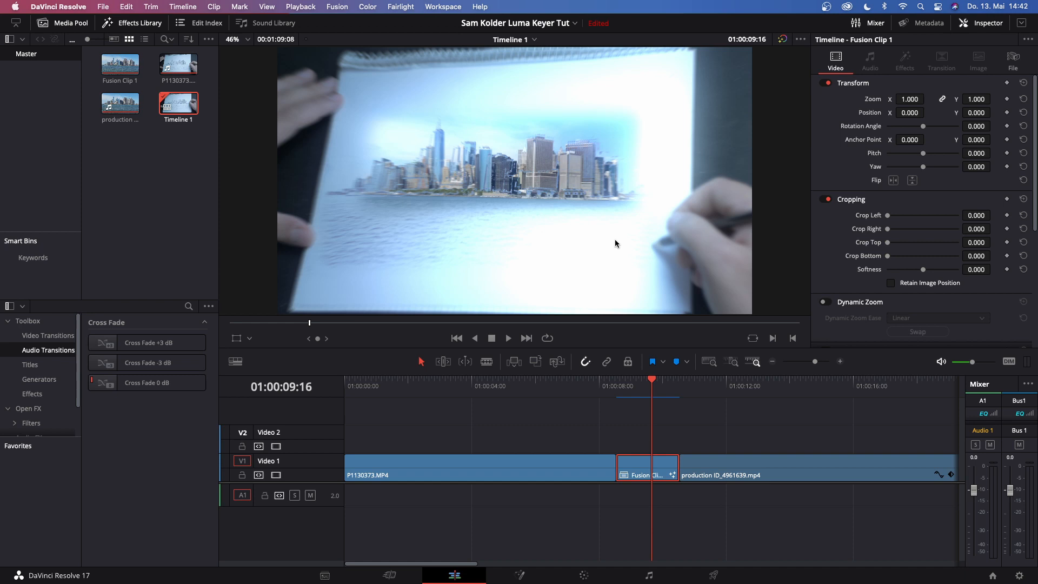
{"action": "mouse_move", "coordinate": [610, 236]}
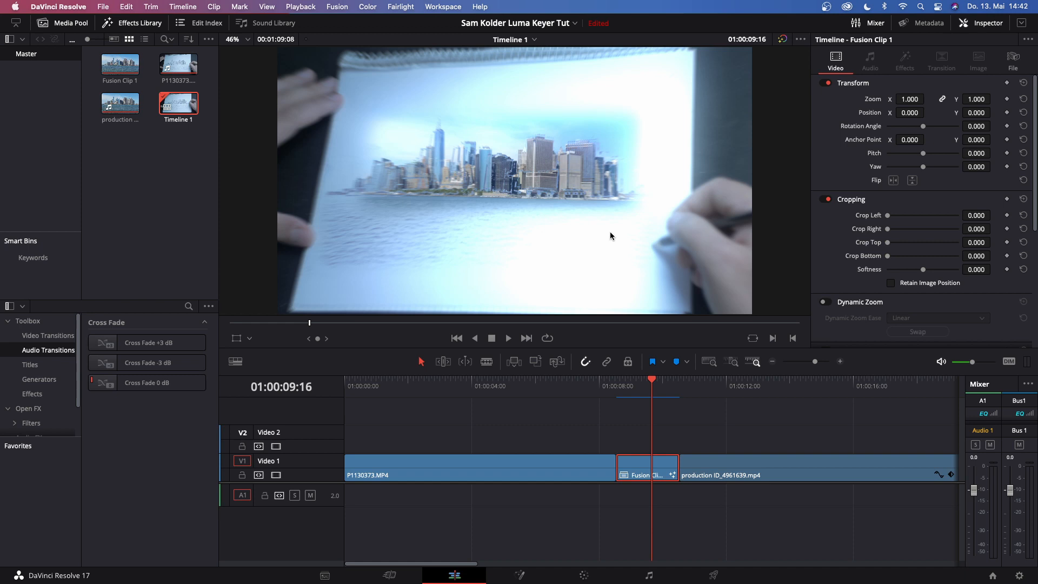